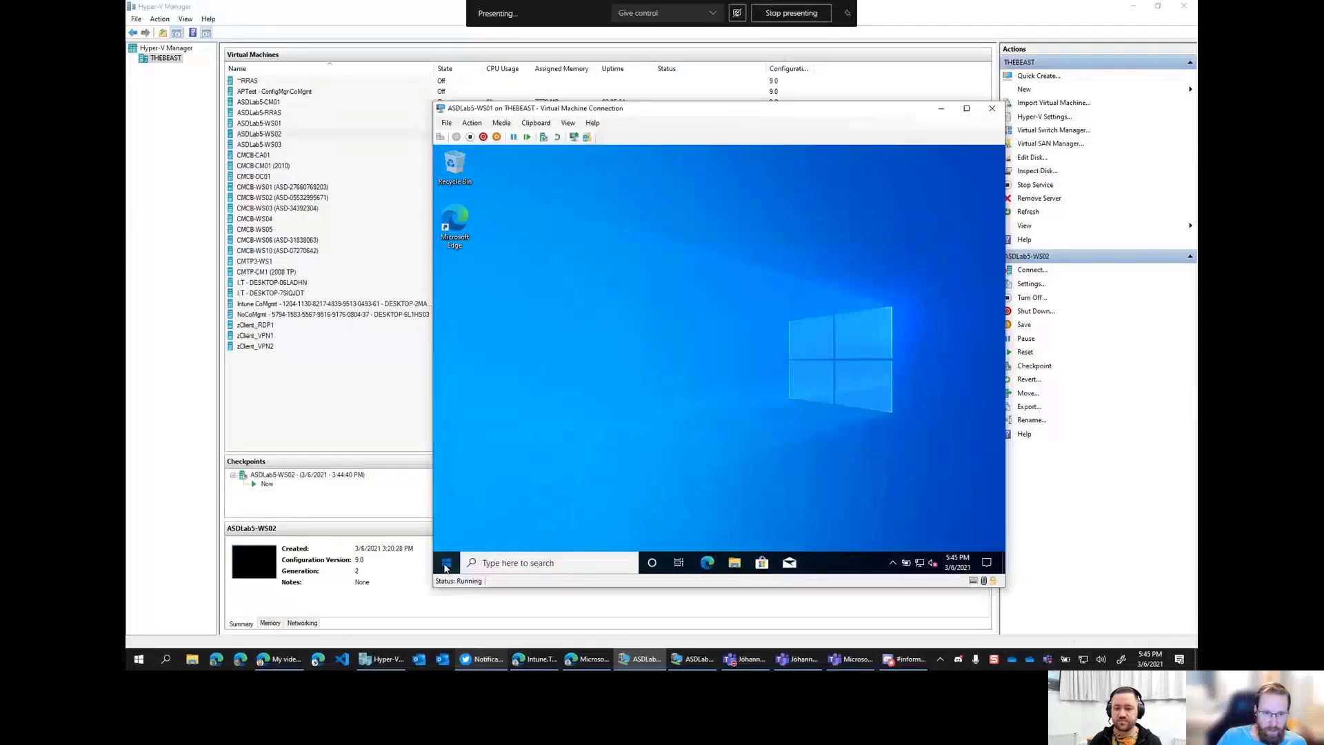
Bring up Windows Settings on the VM, closing the Start menu app list on the way.
{"action": "left_click", "coordinate": [815, 563]}
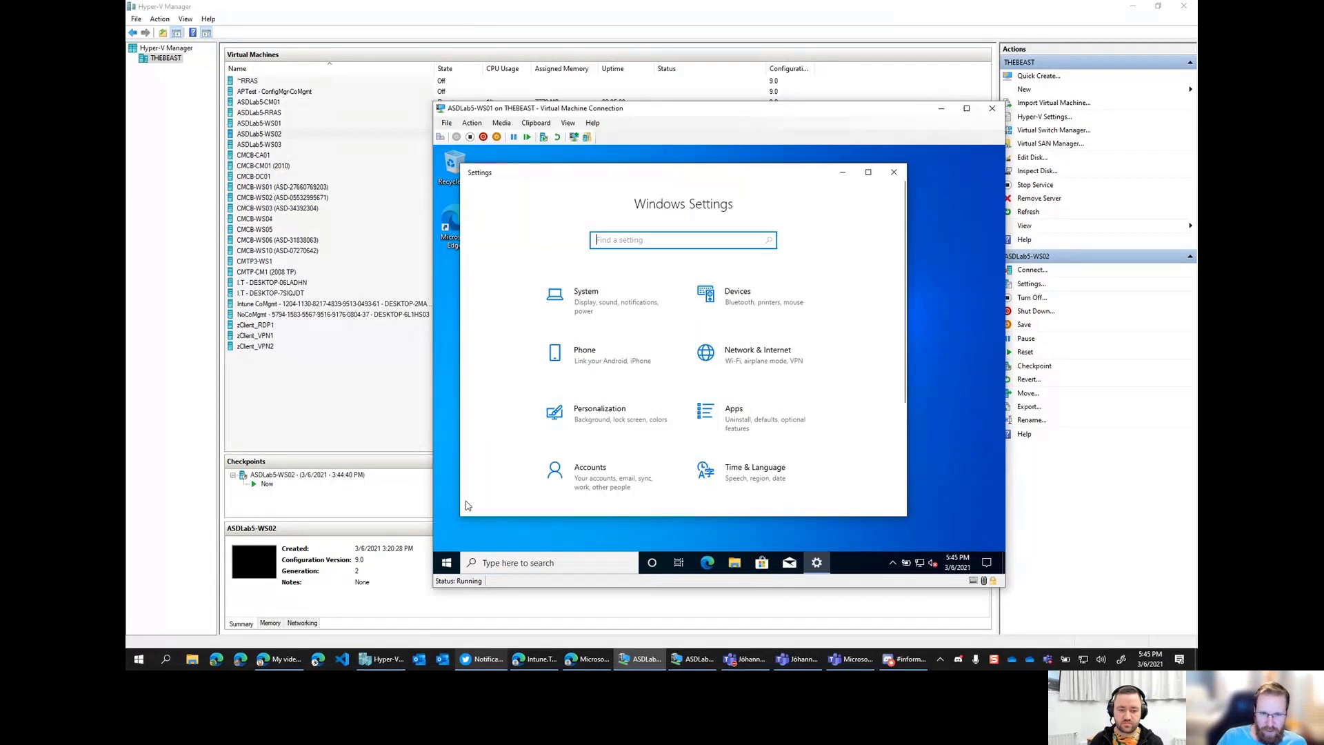
{"action": "left_click", "coordinate": [446, 563]}
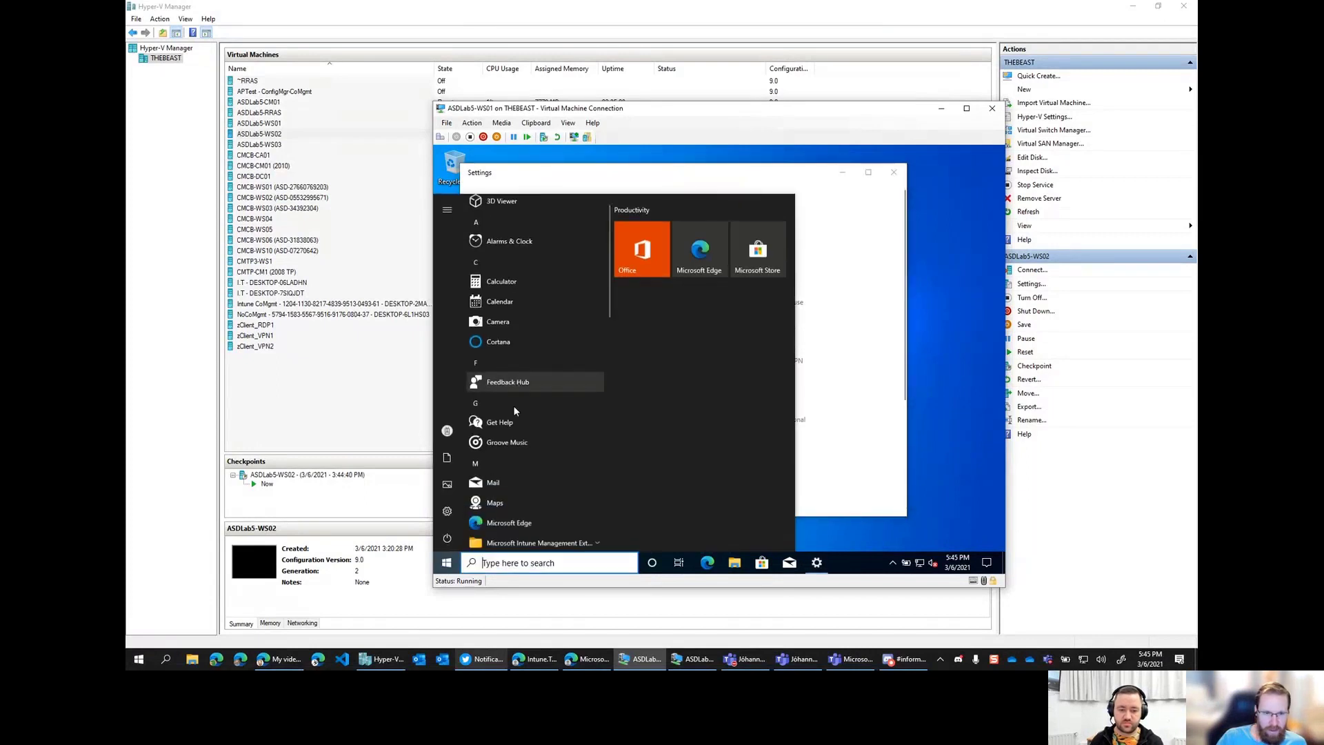
{"action": "scroll", "scroll_direction": "down", "scroll_amount": 3}
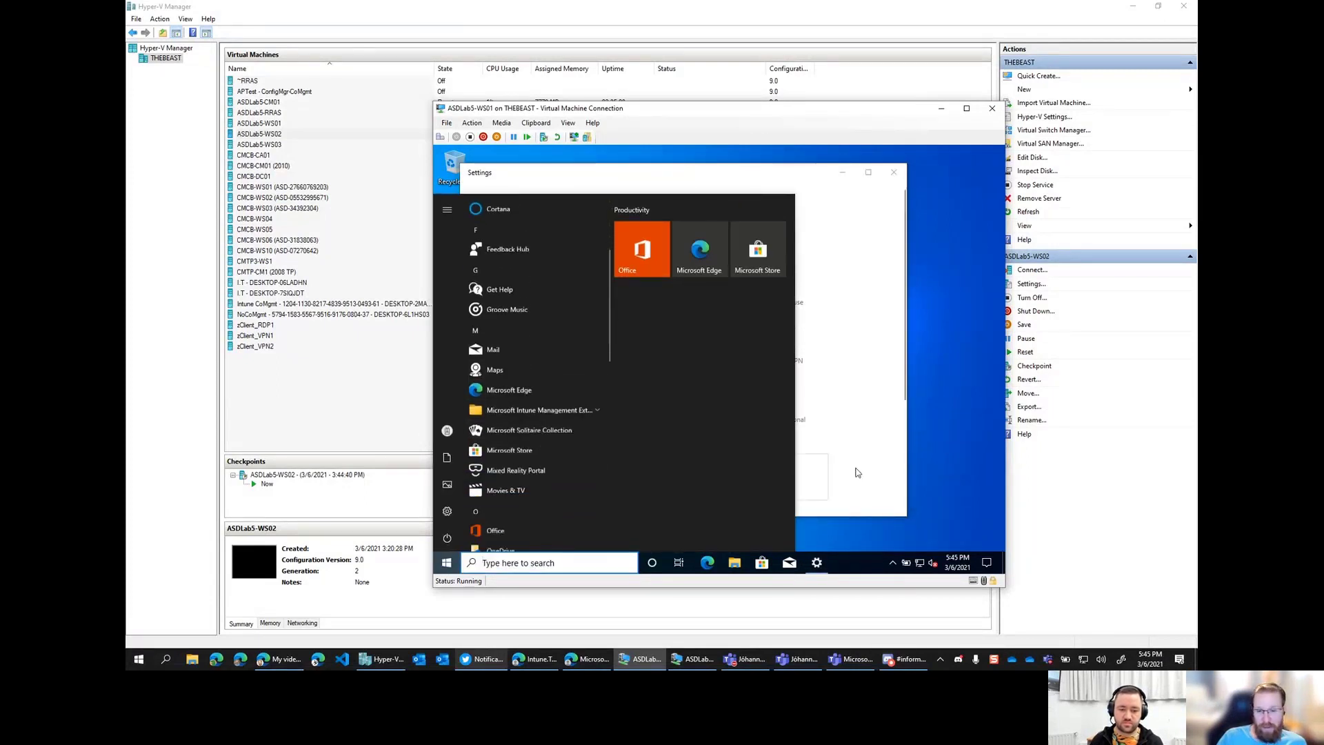
{"action": "left_click", "coordinate": [474, 172]}
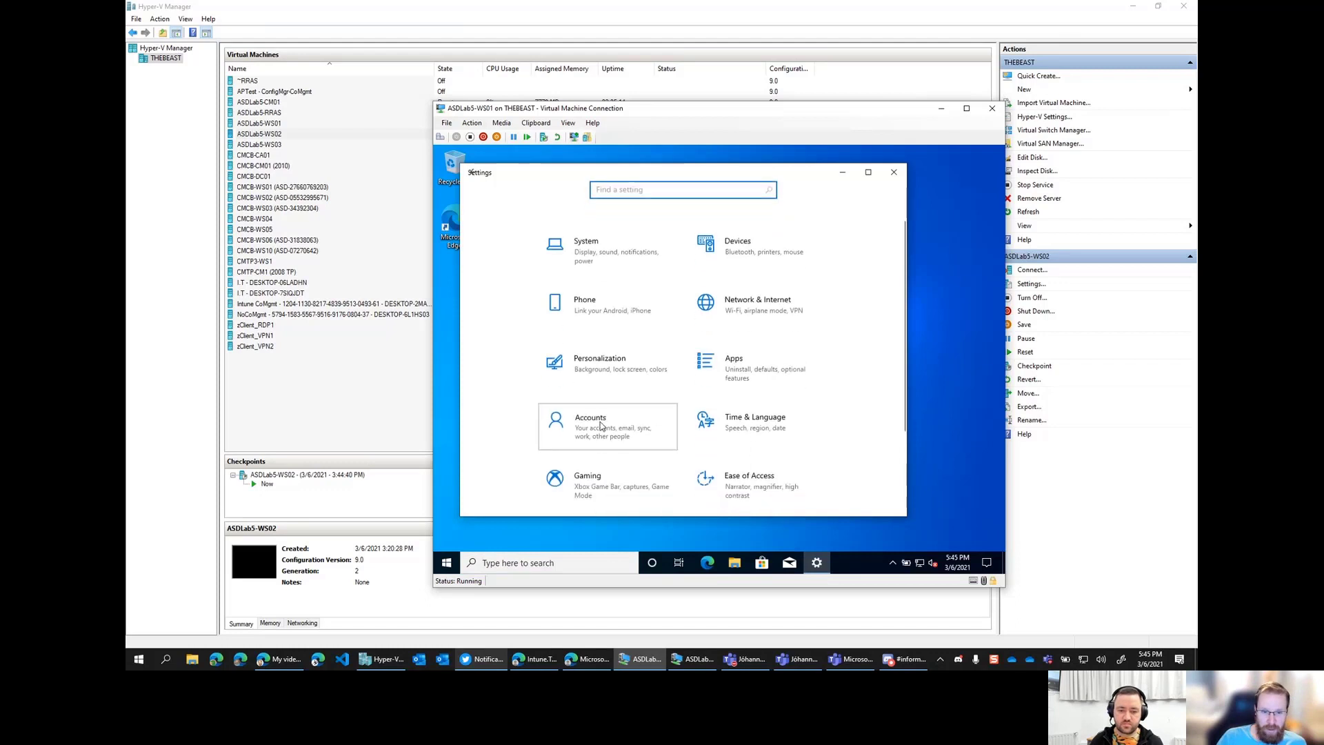
Go to Accounts > Access work or school and view the Intune.Training Azure AD connection.
{"action": "left_click", "coordinate": [607, 426]}
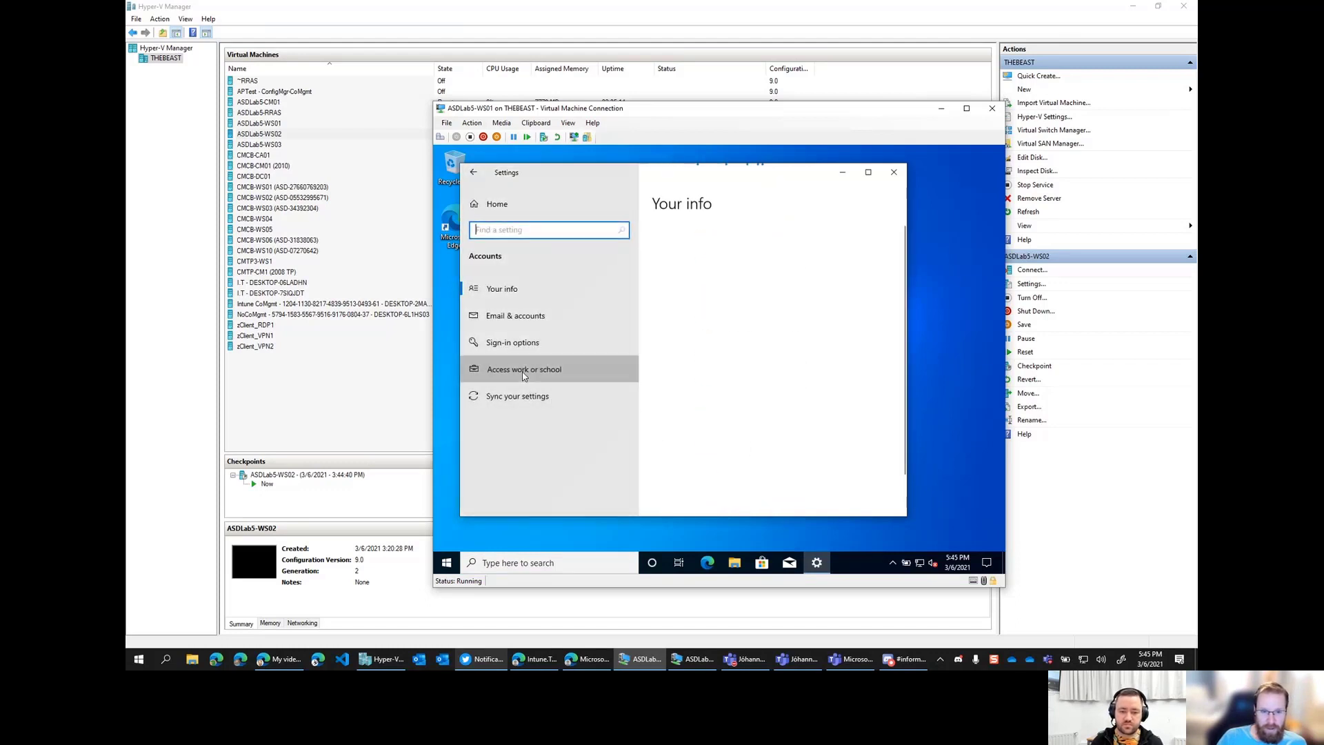
{"action": "left_click", "coordinate": [524, 370]}
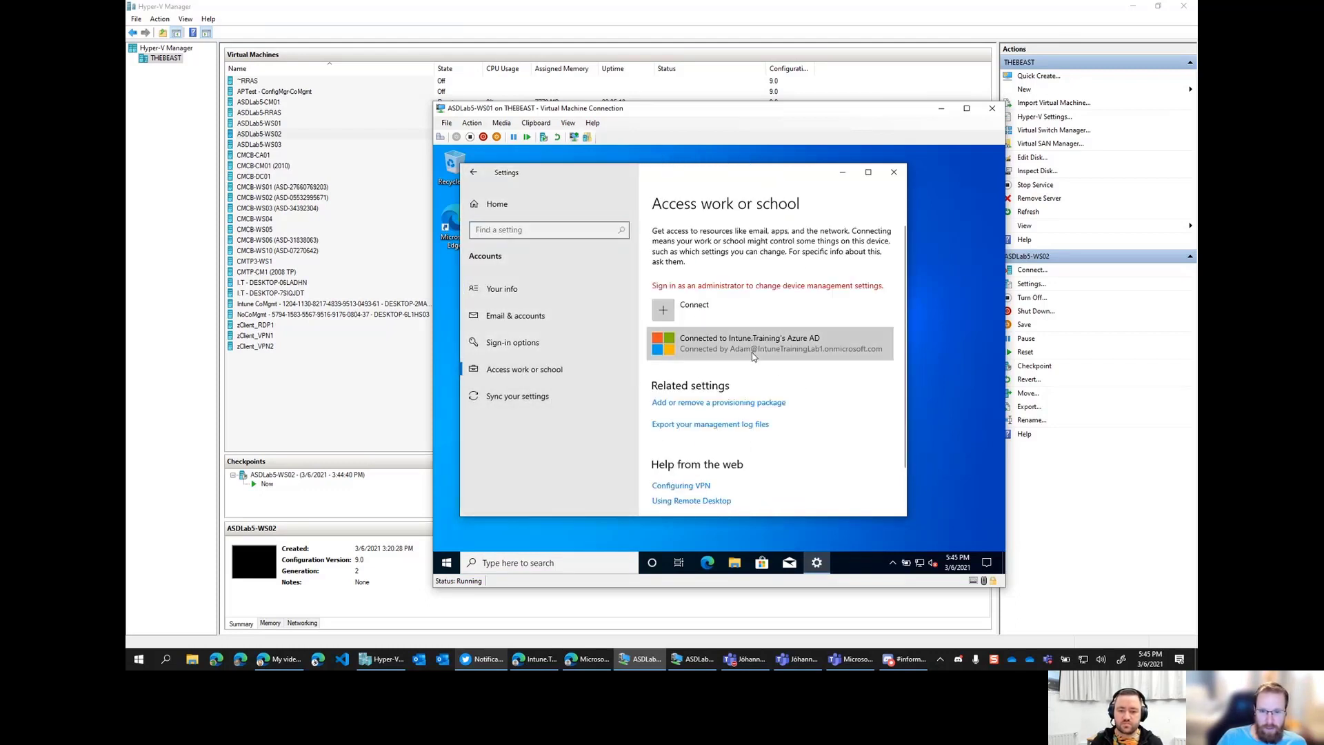
{"action": "left_click", "coordinate": [751, 343]}
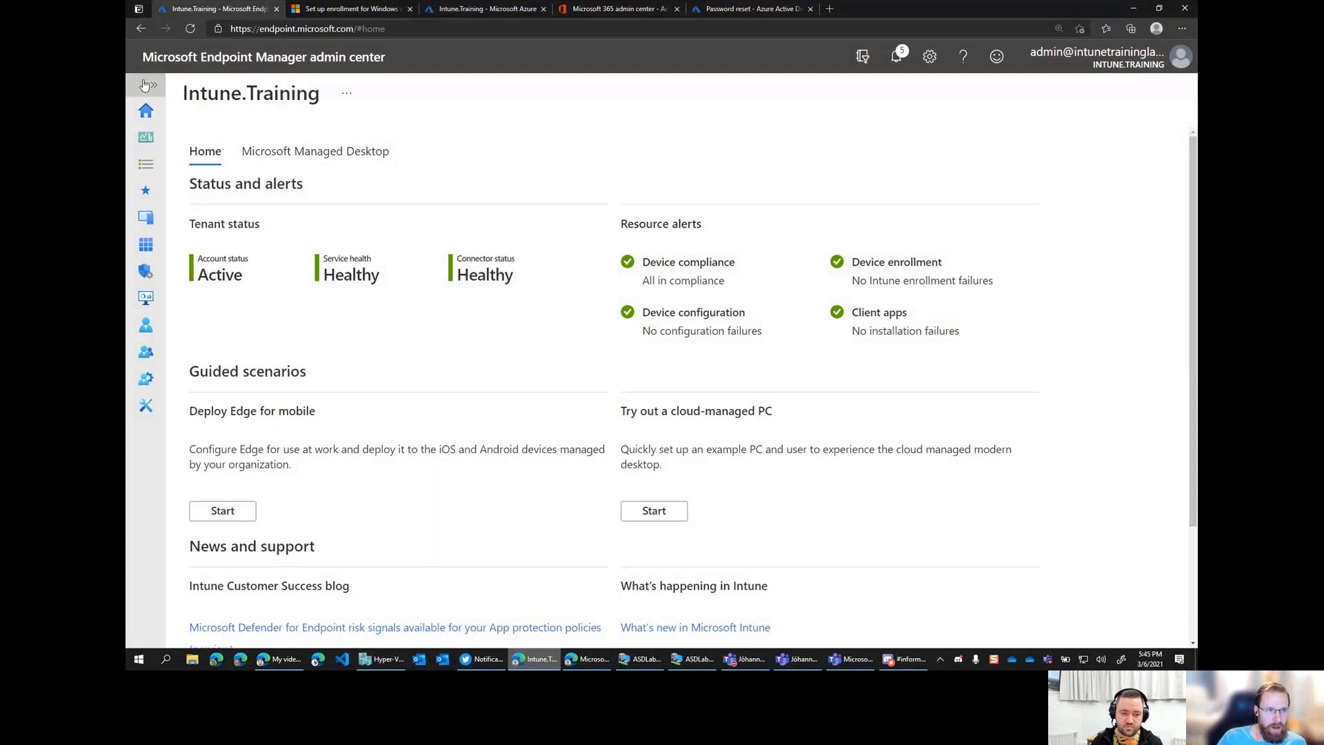
Navigate to Devices > Windows > Configuration profiles in the admin center.
{"action": "left_click", "coordinate": [144, 85]}
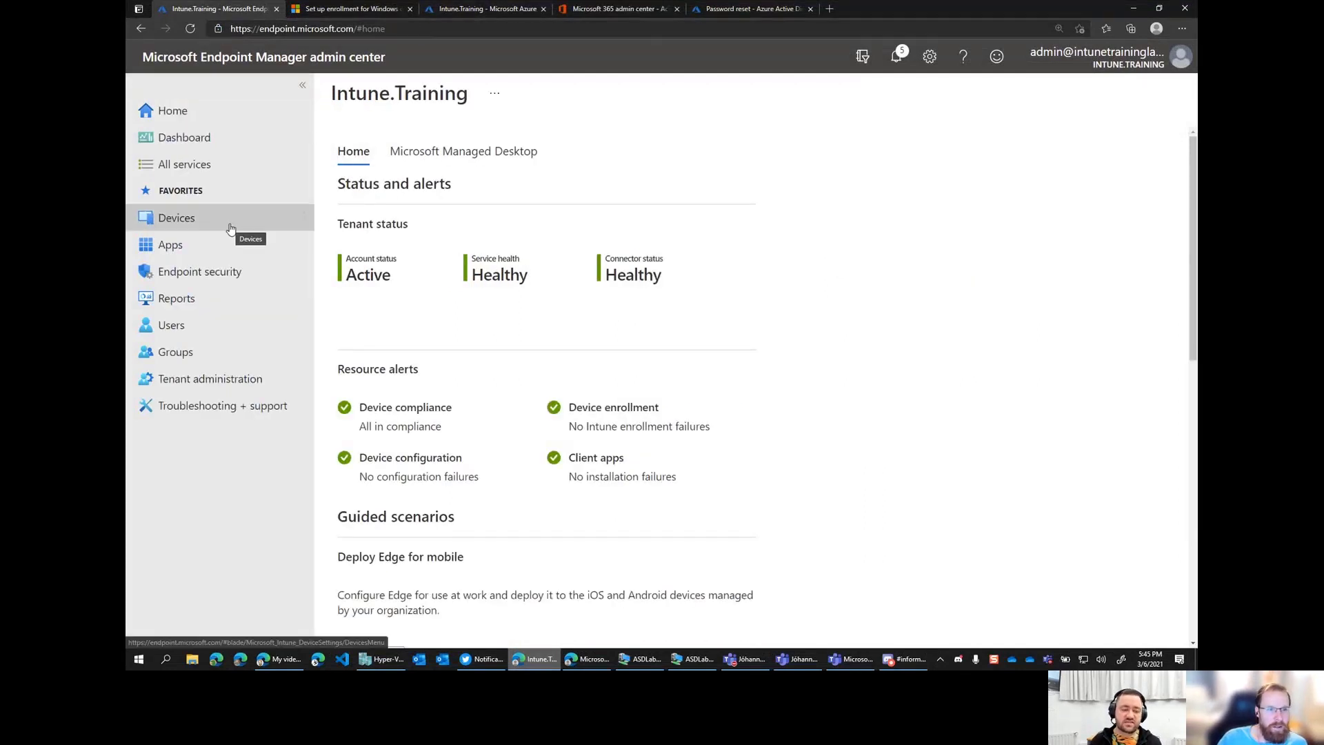
{"action": "left_click", "coordinate": [176, 217]}
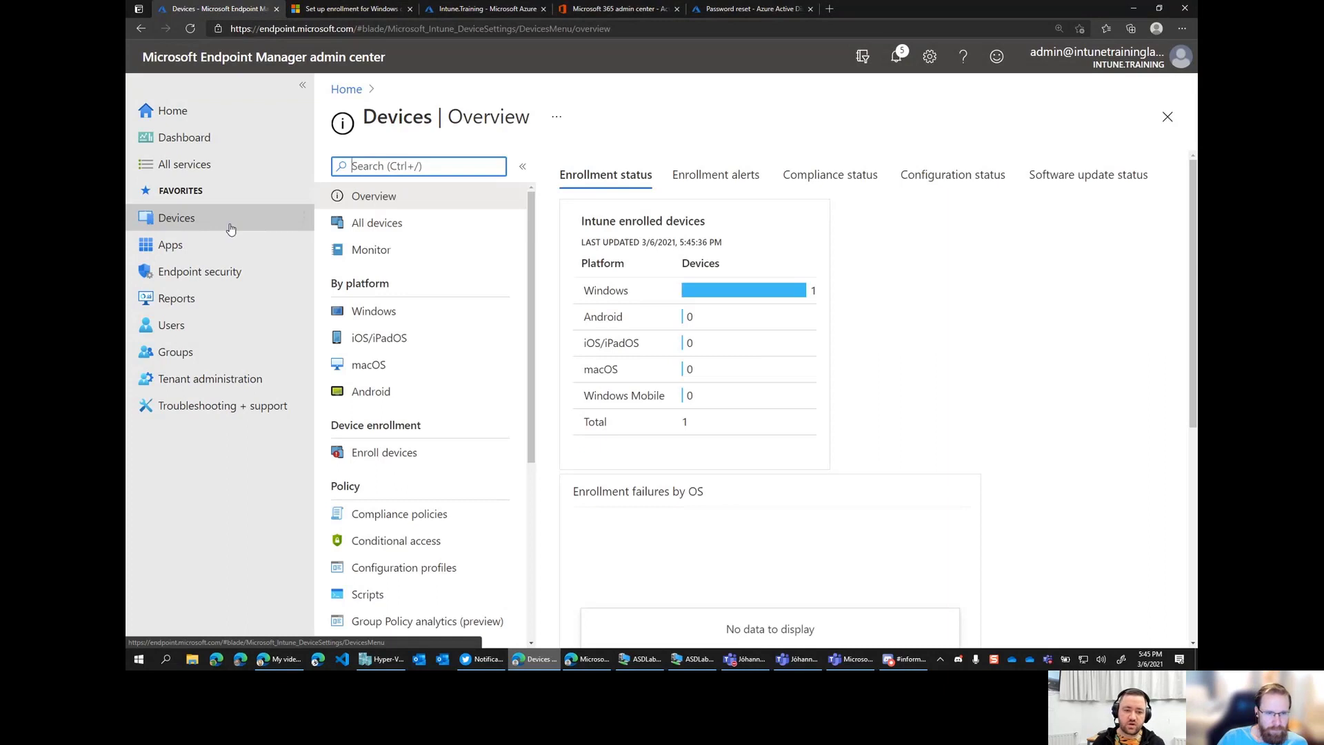
{"action": "left_click", "coordinate": [374, 310]}
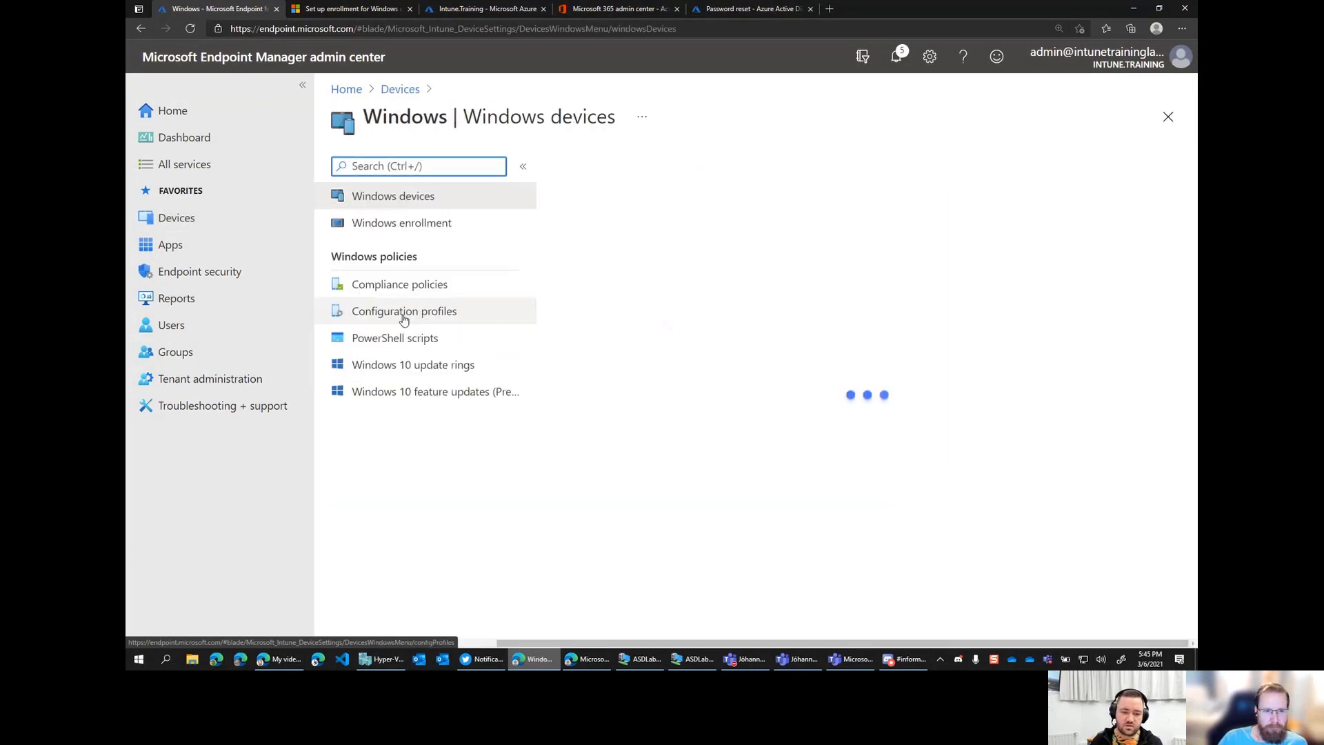
{"action": "left_click", "coordinate": [404, 310]}
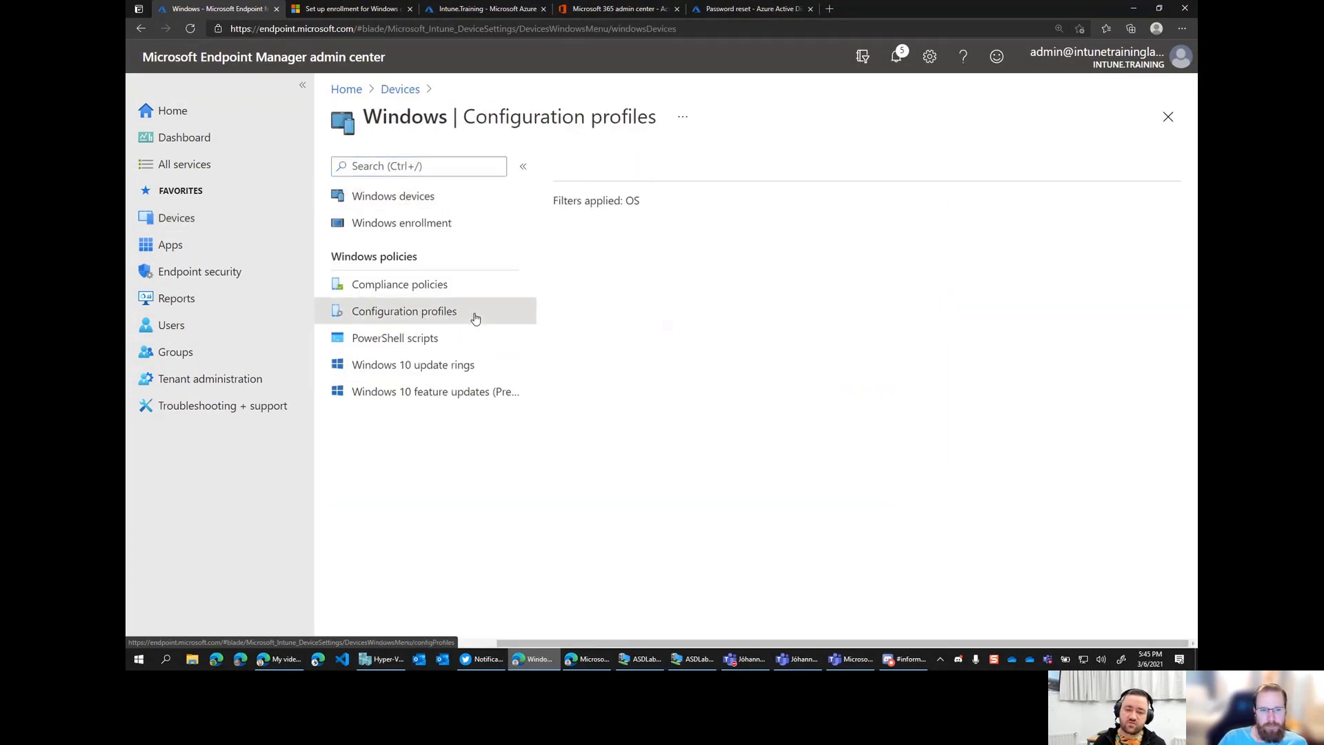
Start a new configuration profile with platform Windows 10 and later.
{"action": "left_click", "coordinate": [404, 310]}
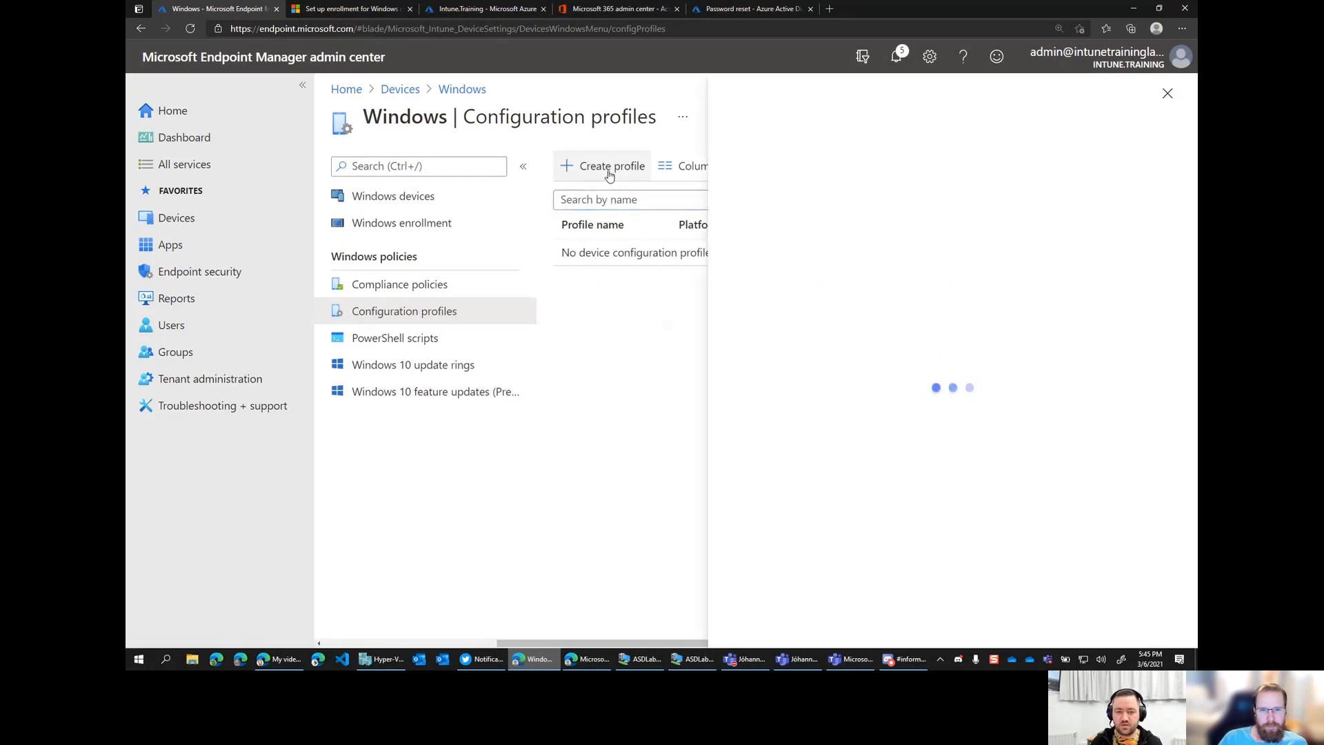
{"action": "left_click", "coordinate": [602, 166]}
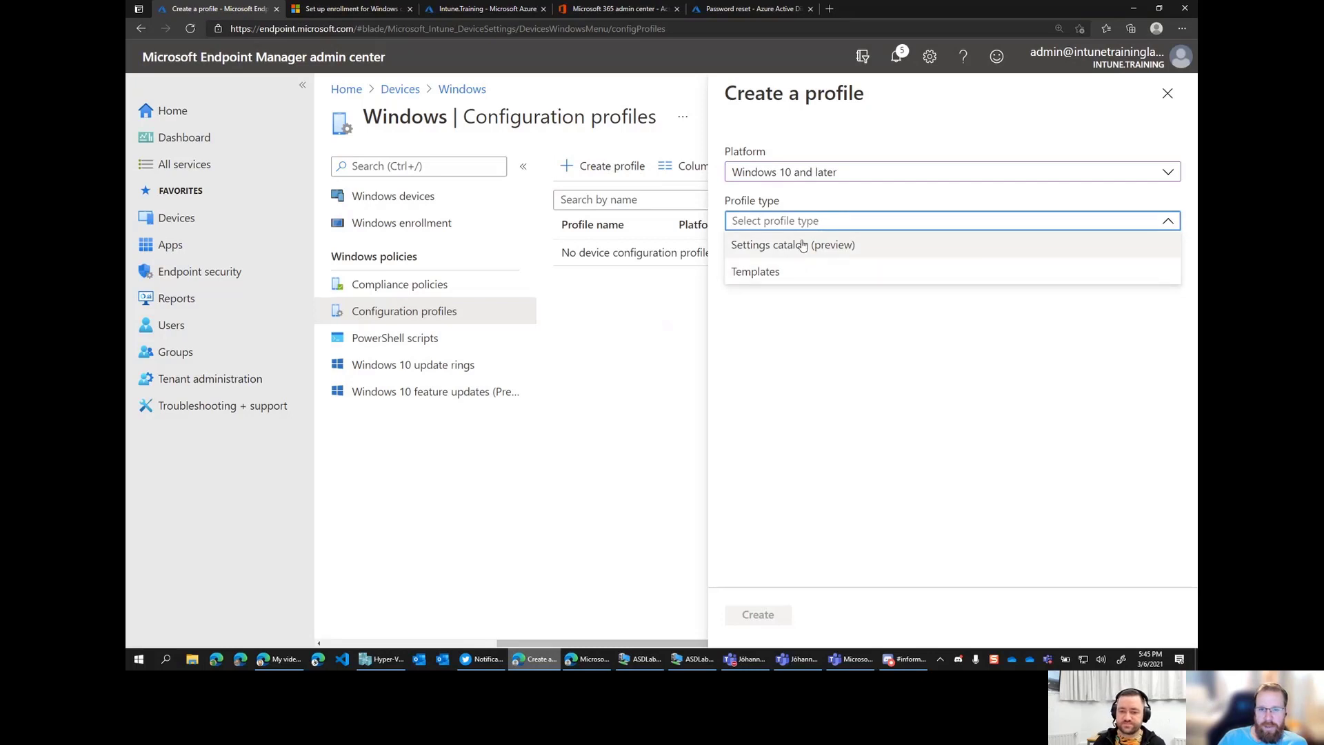
{"action": "mouse_move", "coordinate": [732, 273]}
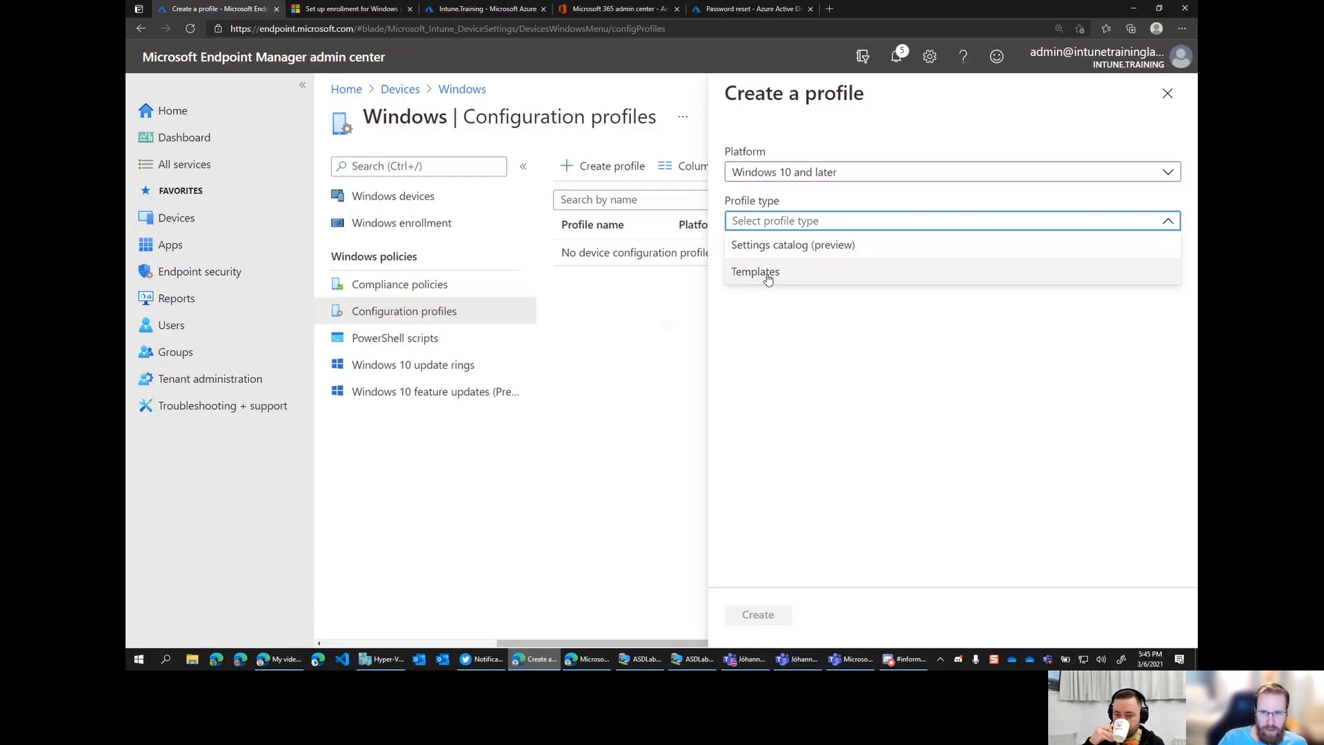
{"action": "mouse_move", "coordinate": [792, 265]}
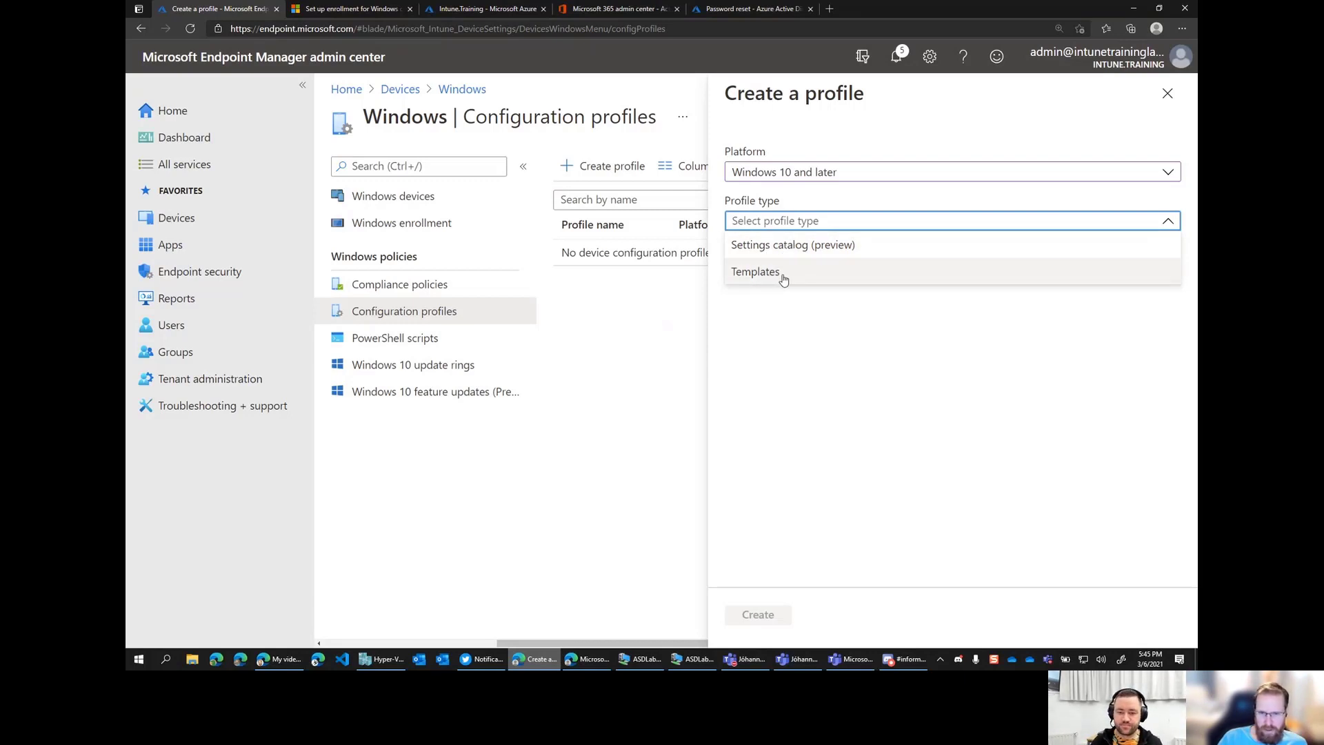
Choose the Templates profile type and select the Device restrictions template.
{"action": "left_click", "coordinate": [754, 271]}
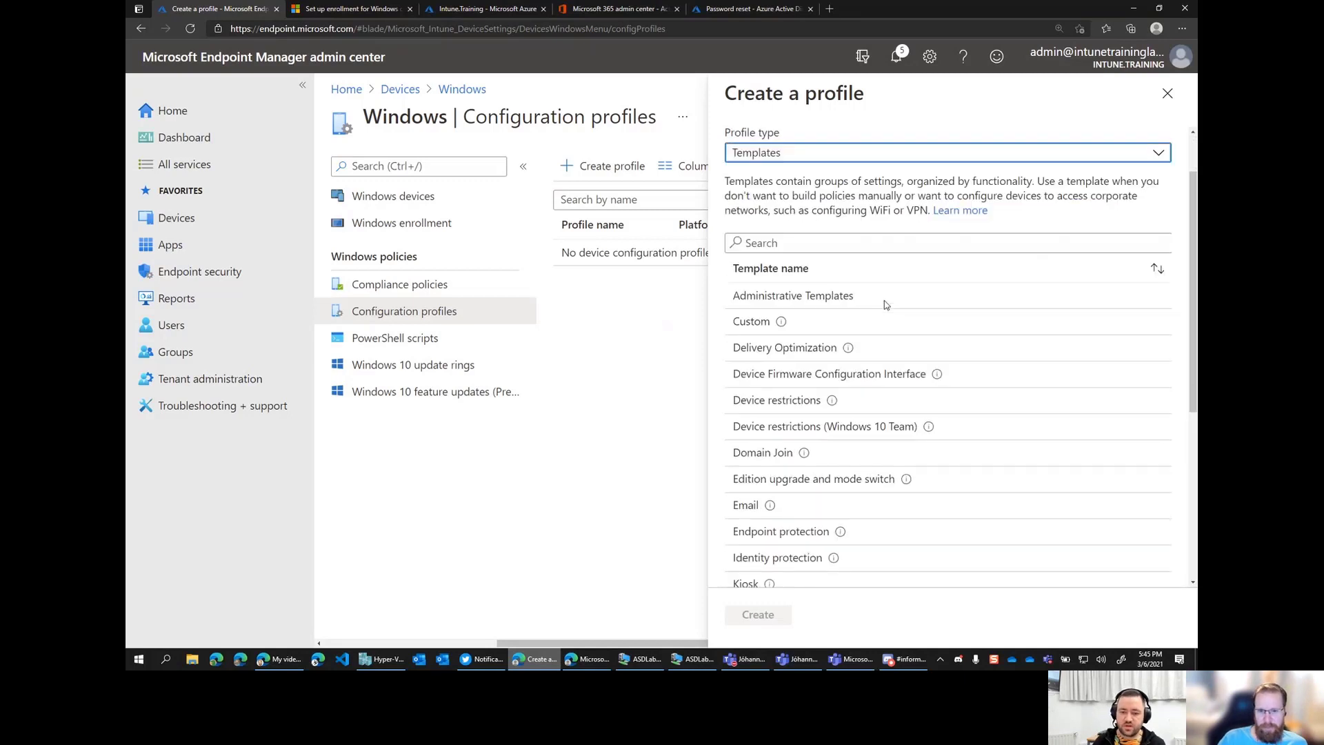
{"action": "scroll", "scroll_direction": "down", "scroll_amount": 3}
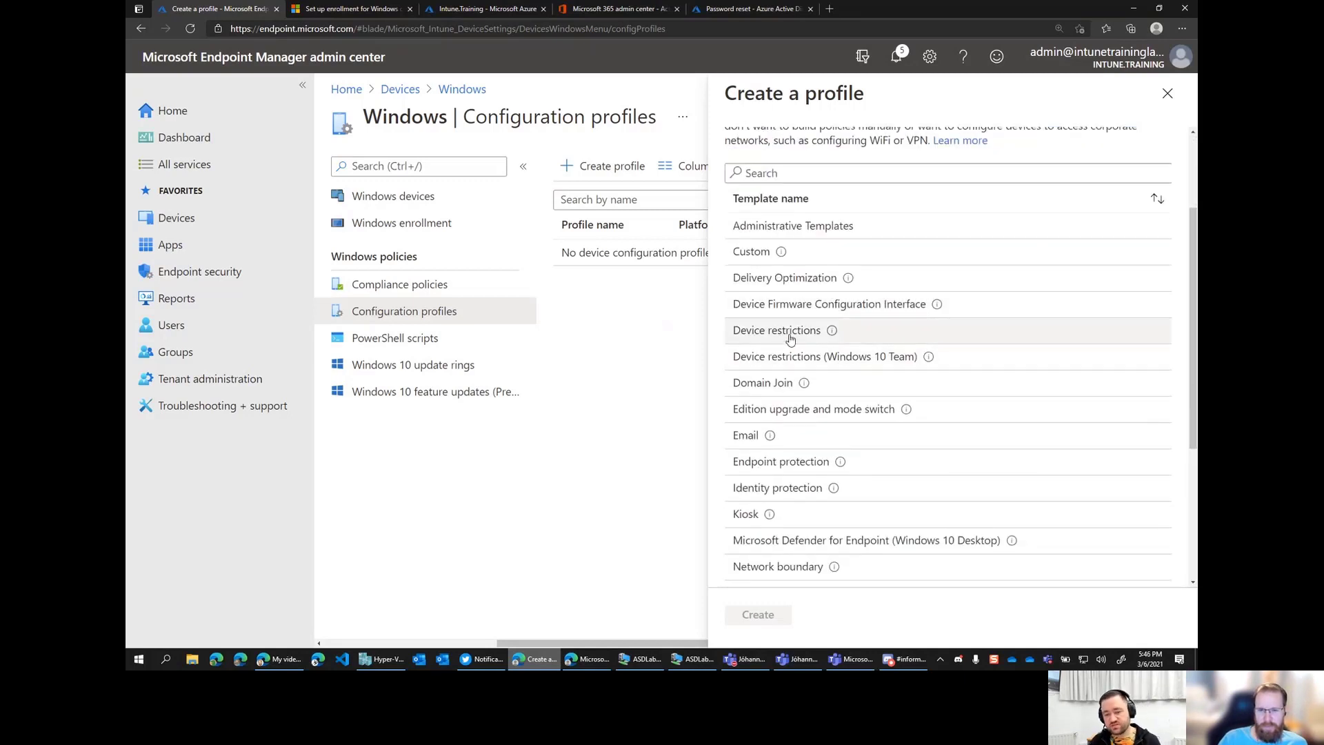
{"action": "left_click", "coordinate": [1168, 92]}
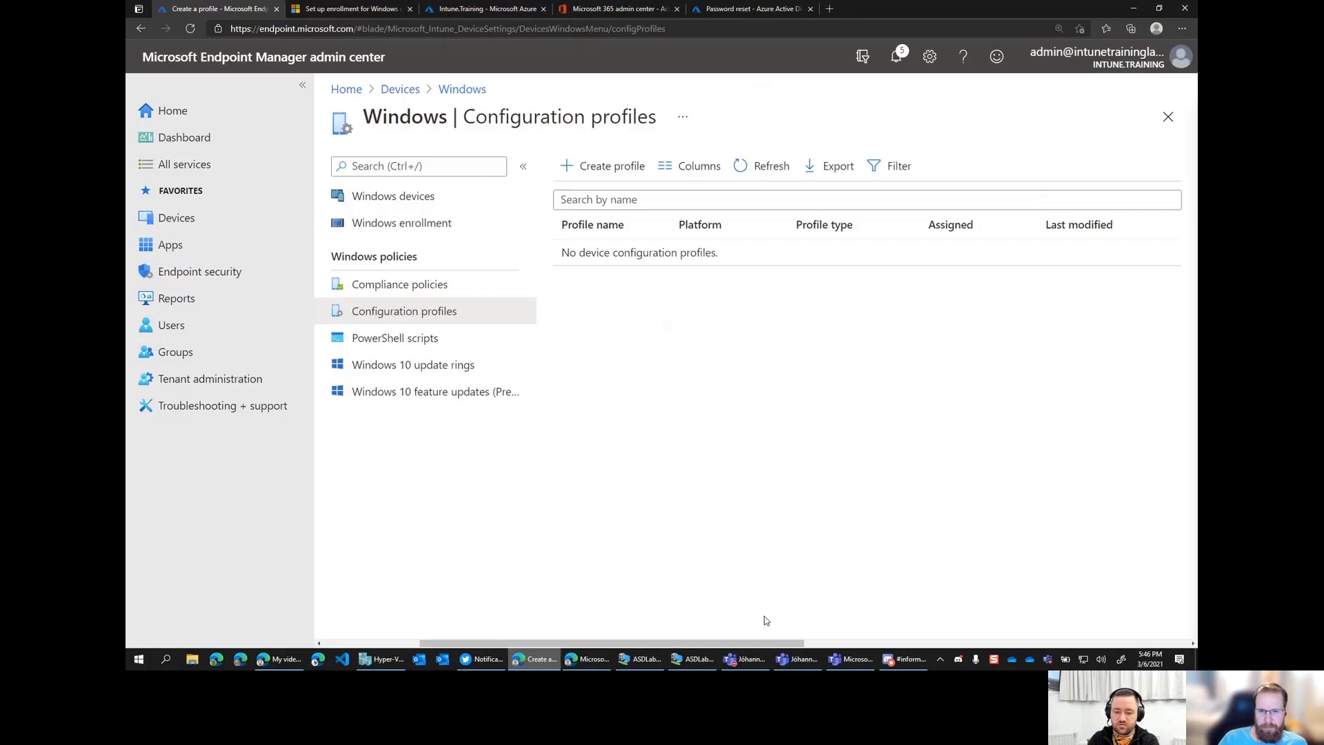
Create the profile, name it 'Default Domain Name at Login', and continue past Basics.
{"action": "left_click", "coordinate": [611, 165]}
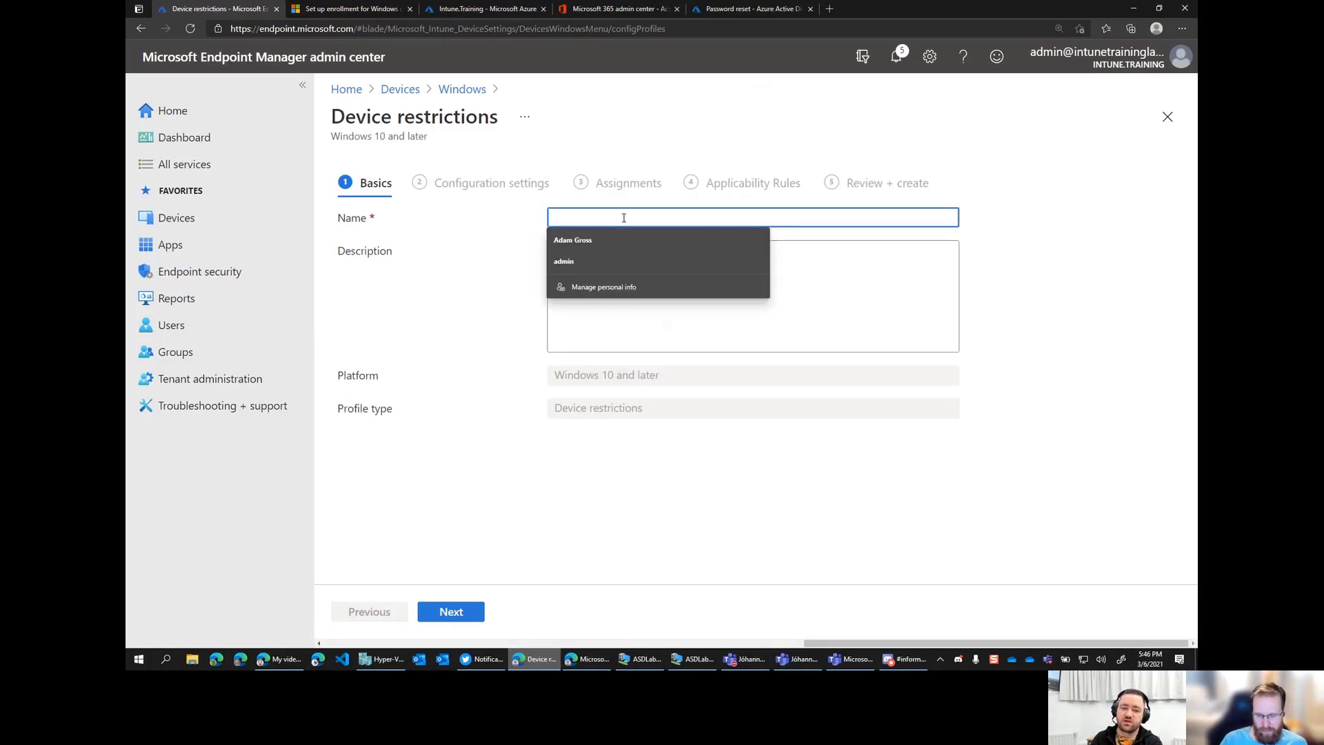
{"action": "type", "text": "Default"}
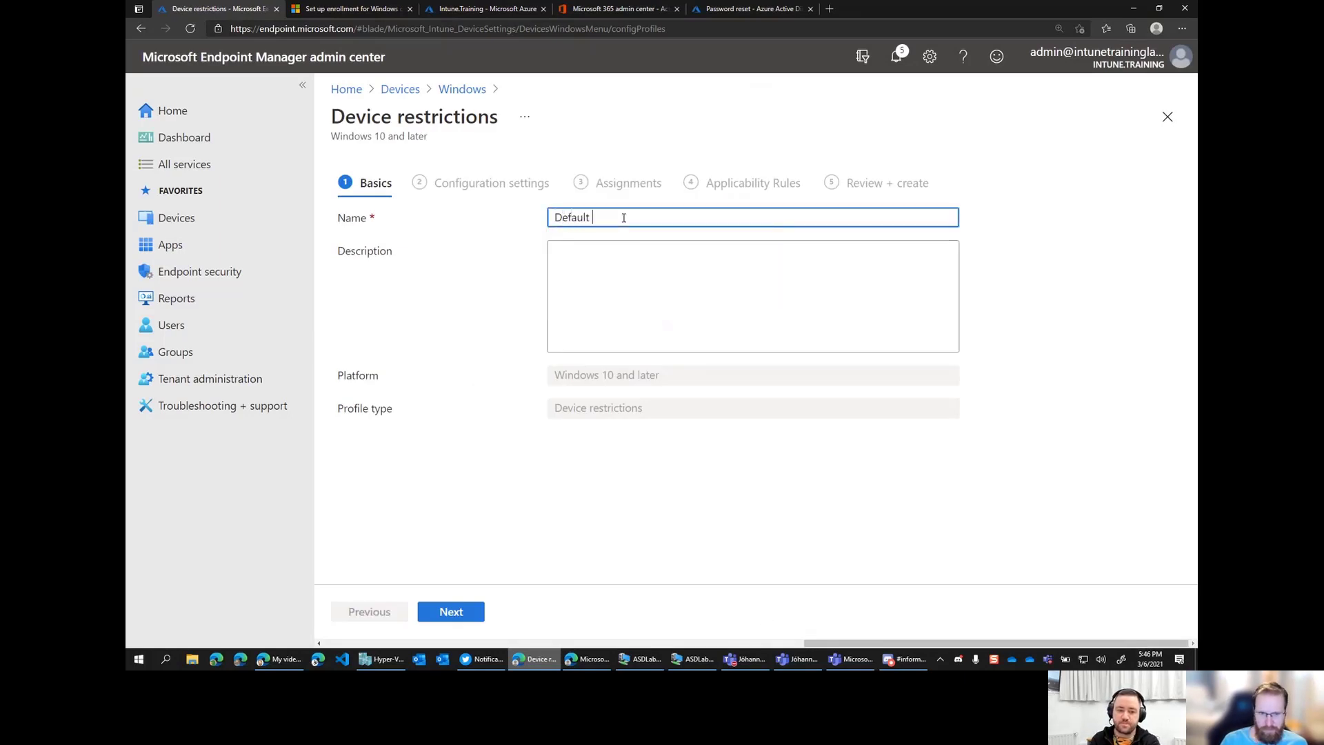
{"action": "type", "text": "Domain Name"}
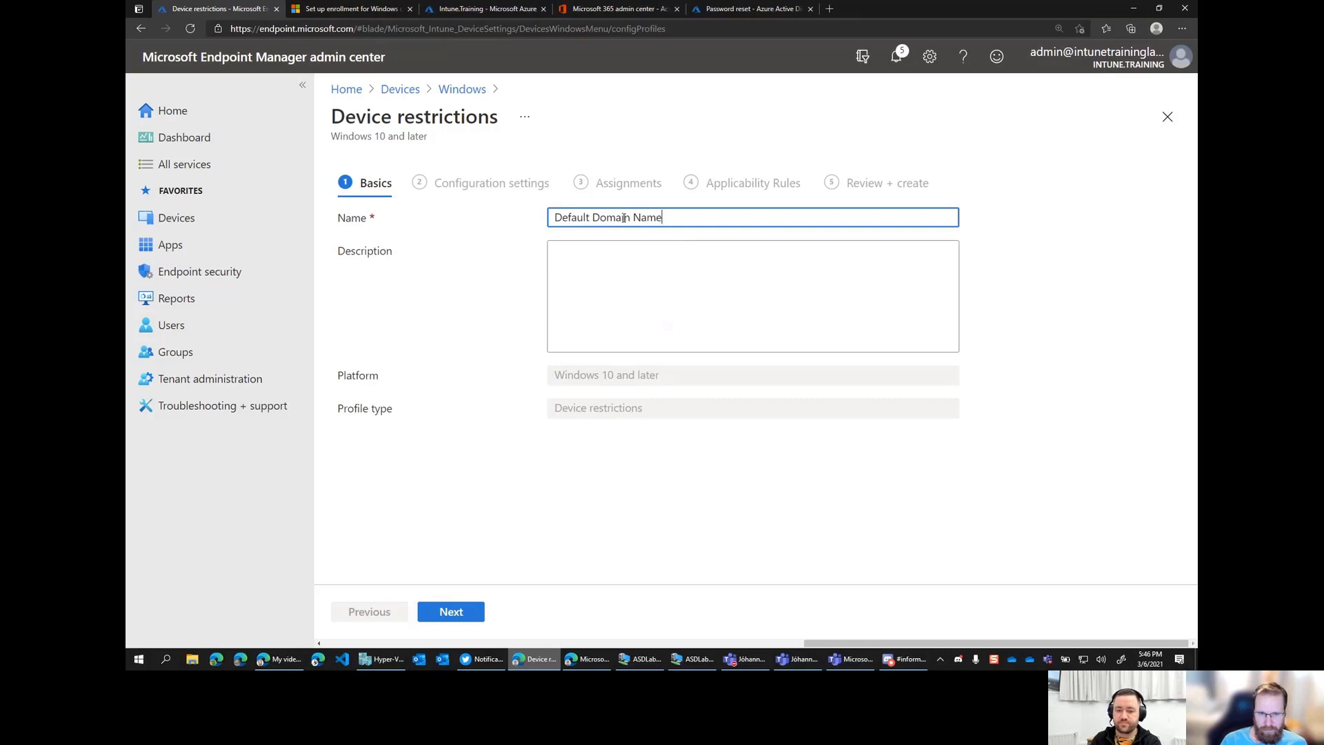
{"action": "type", "text": "at L"}
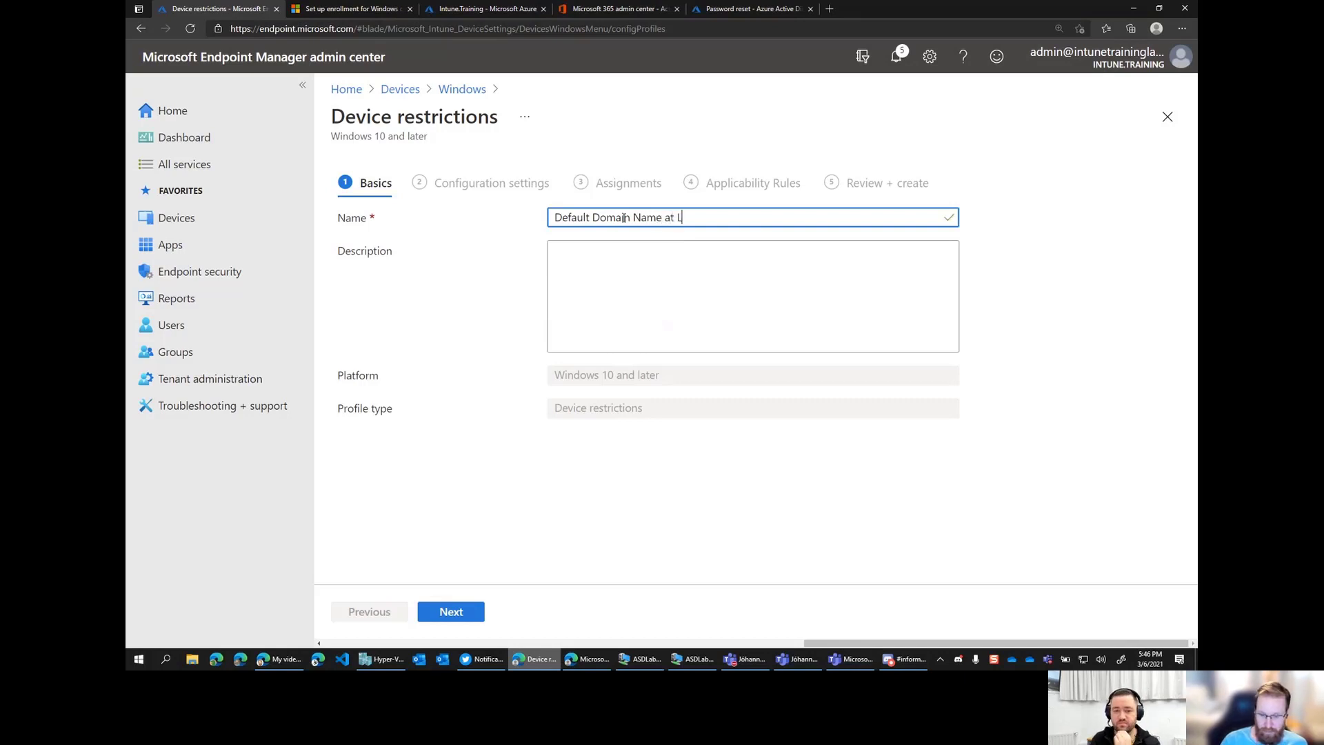
{"action": "type", "text": "ogin"}
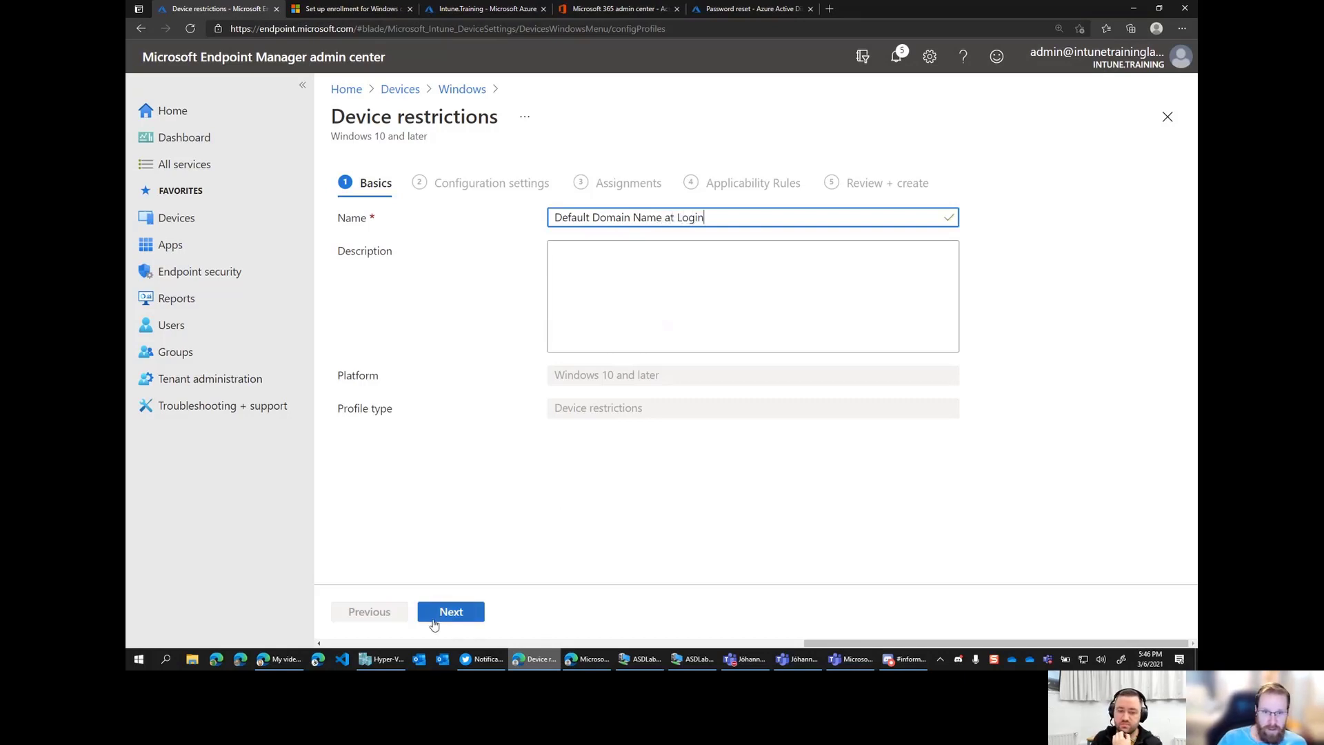
{"action": "left_click", "coordinate": [451, 611]}
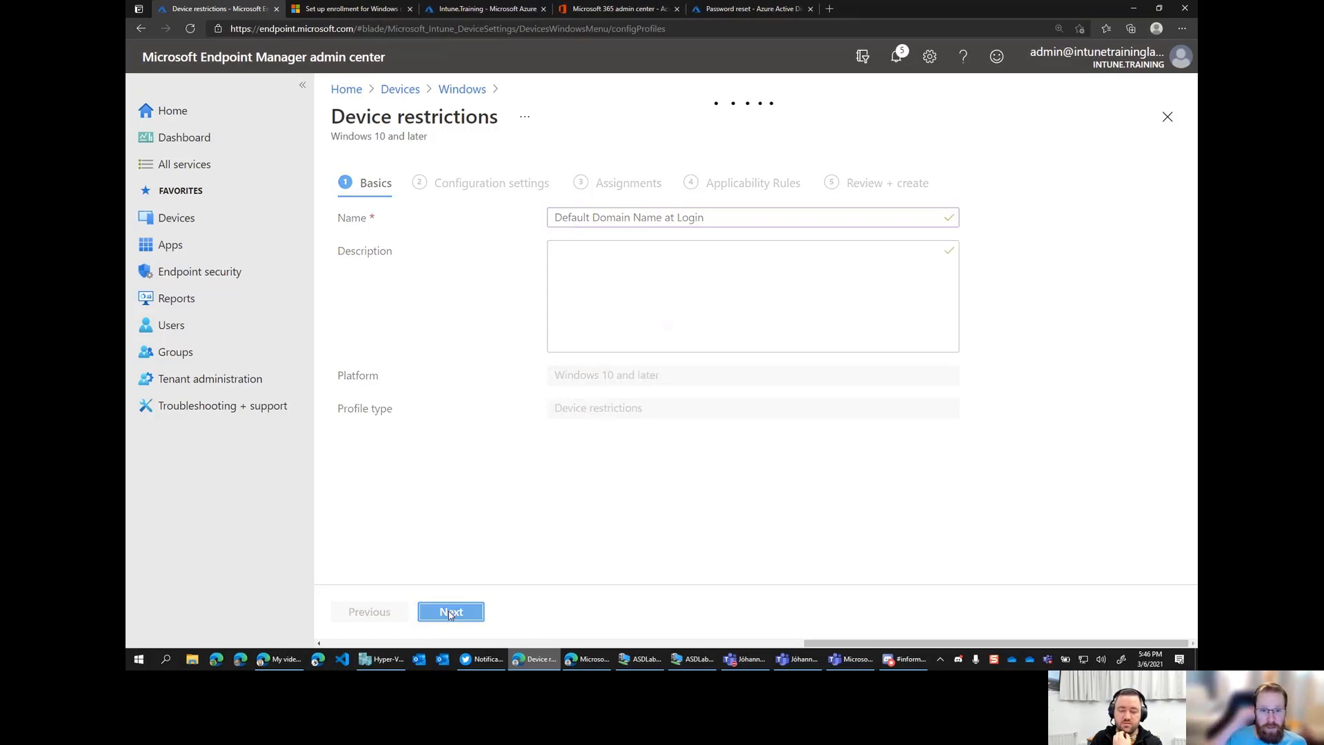
Move to the Configuration settings step and scroll through its setting categories.
{"action": "left_click", "coordinate": [449, 611]}
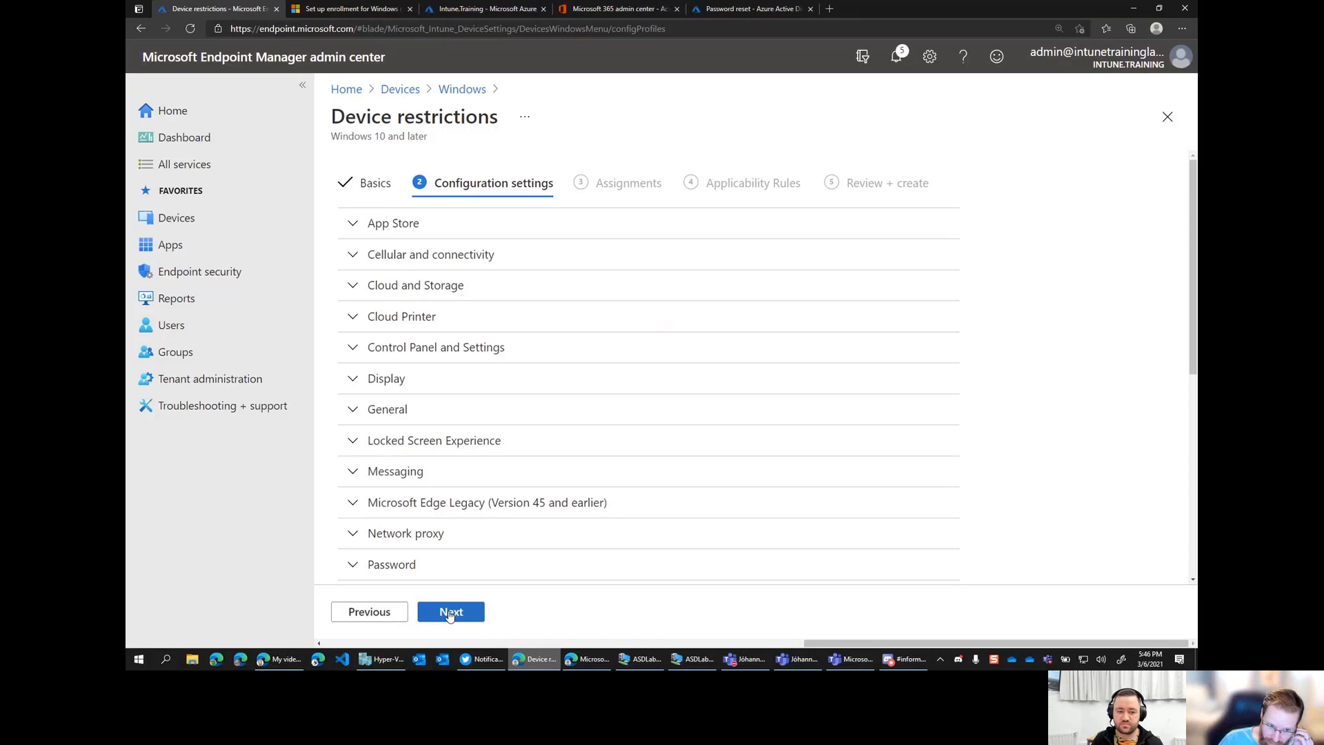
{"action": "mouse_move", "coordinate": [605, 429]}
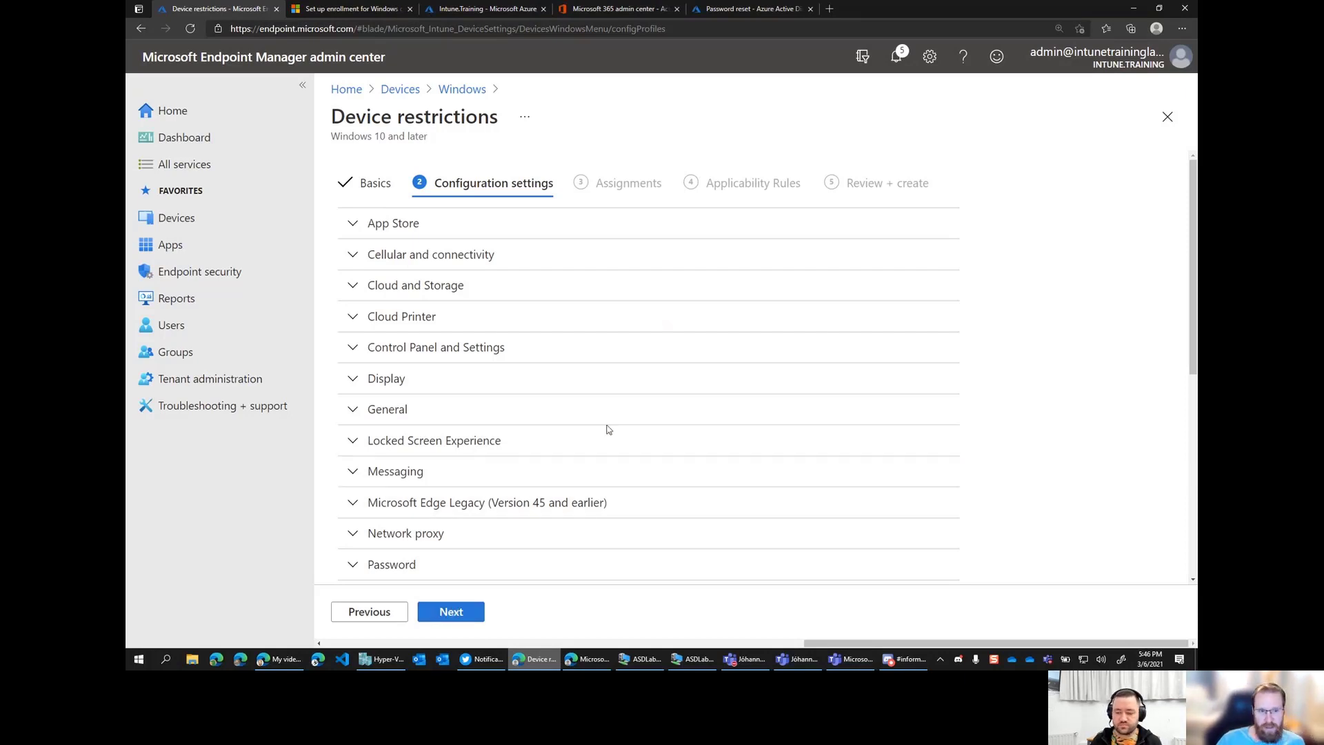
{"action": "mouse_move", "coordinate": [545, 440]}
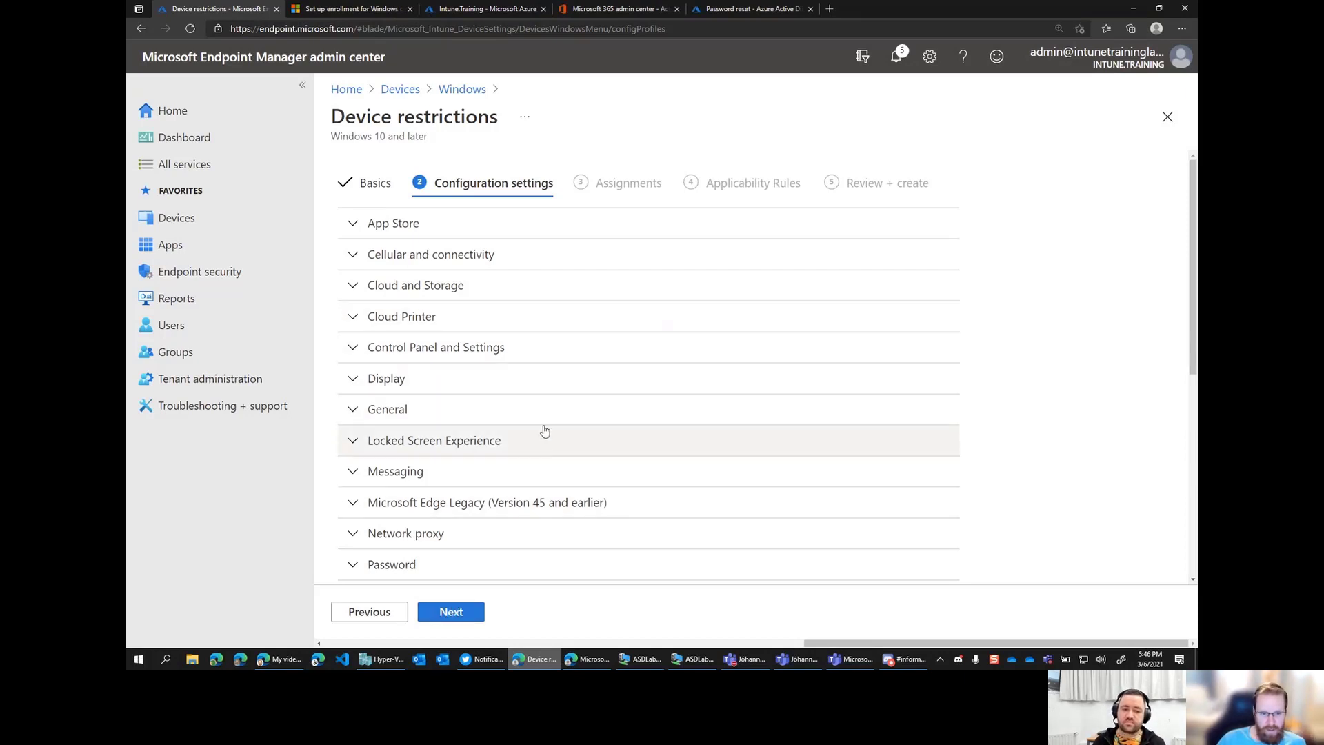
{"action": "scroll", "scroll_direction": "down", "scroll_amount": 3}
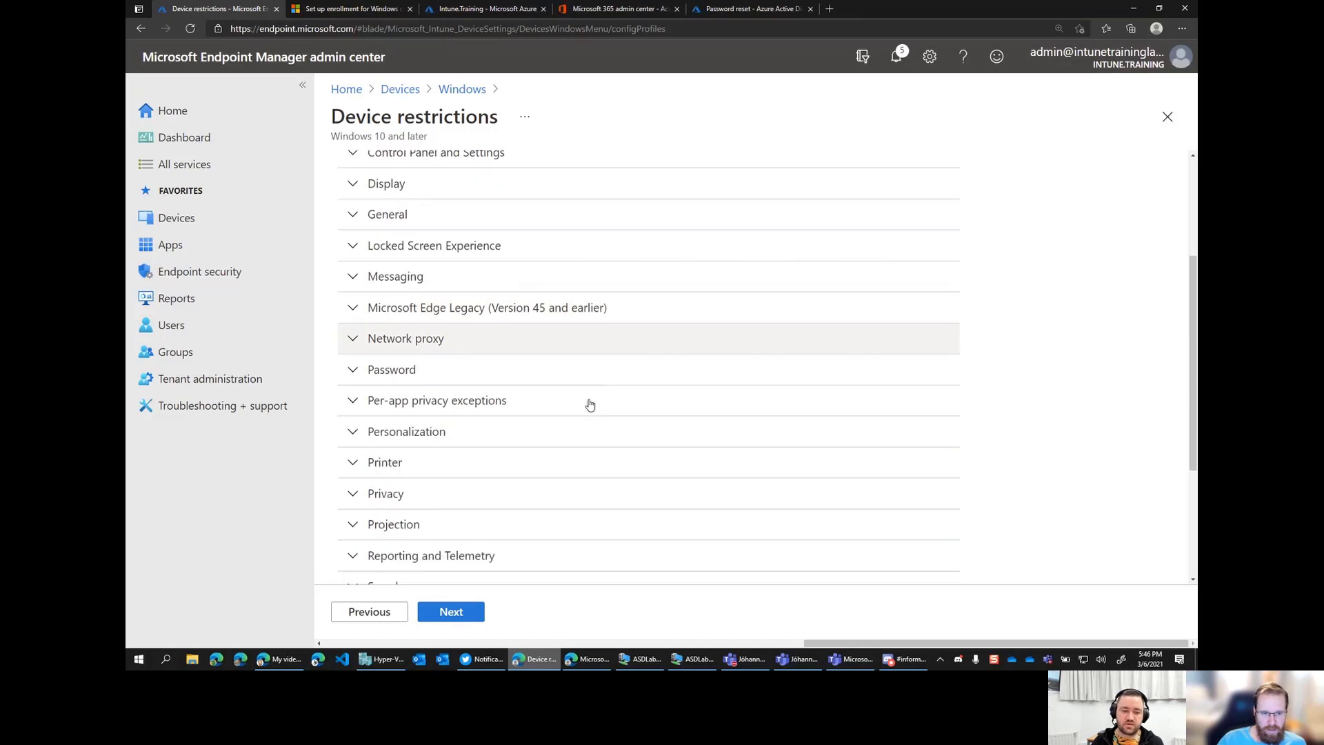
{"action": "mouse_move", "coordinate": [709, 235]}
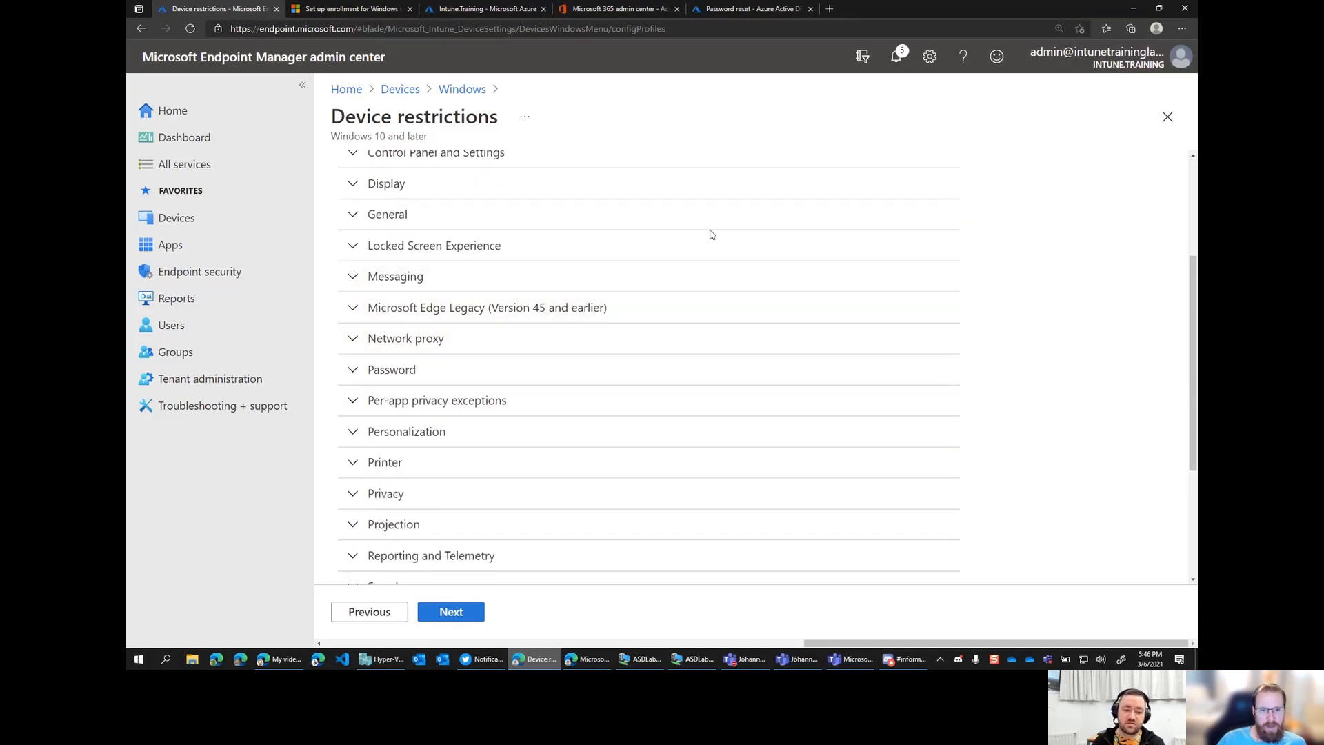
Under Password, set Preferred Azure AD tenant domain to intunetraininglab1.onmicrosoft.com and continue to Assignments.
{"action": "left_click", "coordinate": [390, 370]}
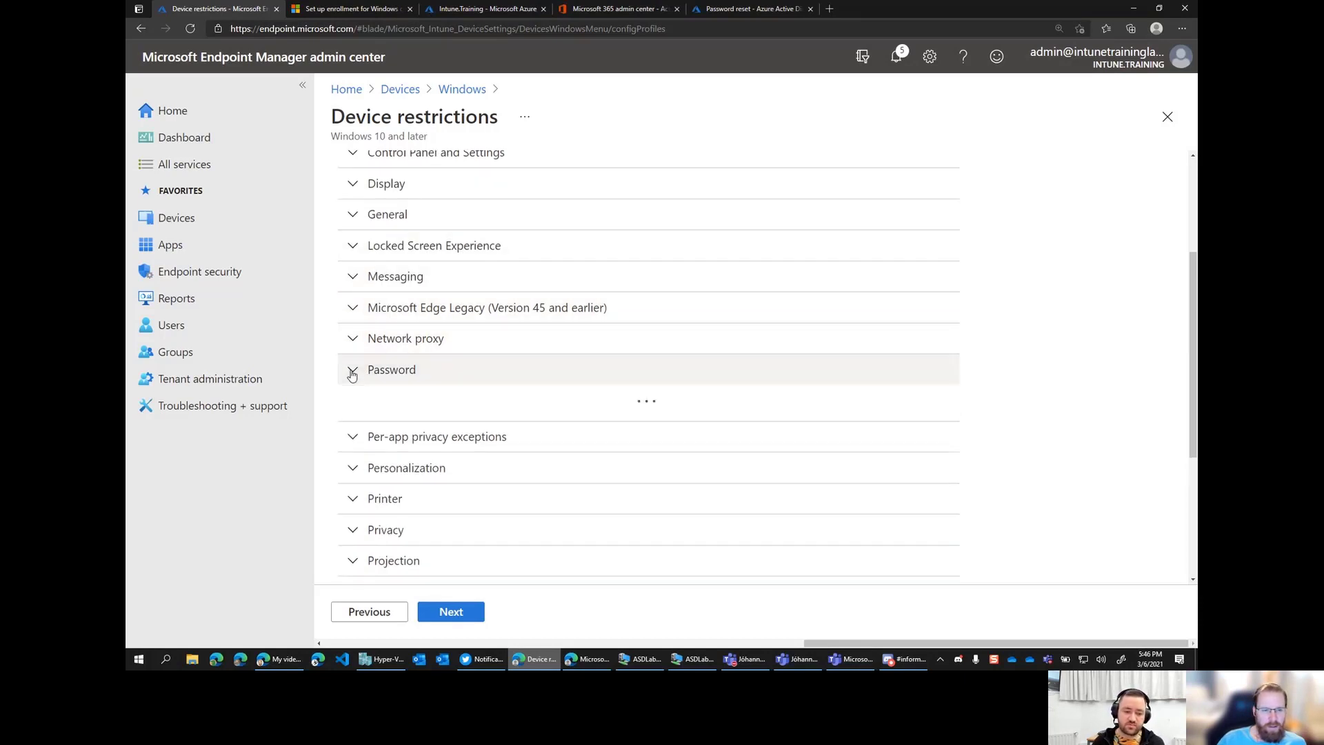
{"action": "left_click", "coordinate": [390, 370]}
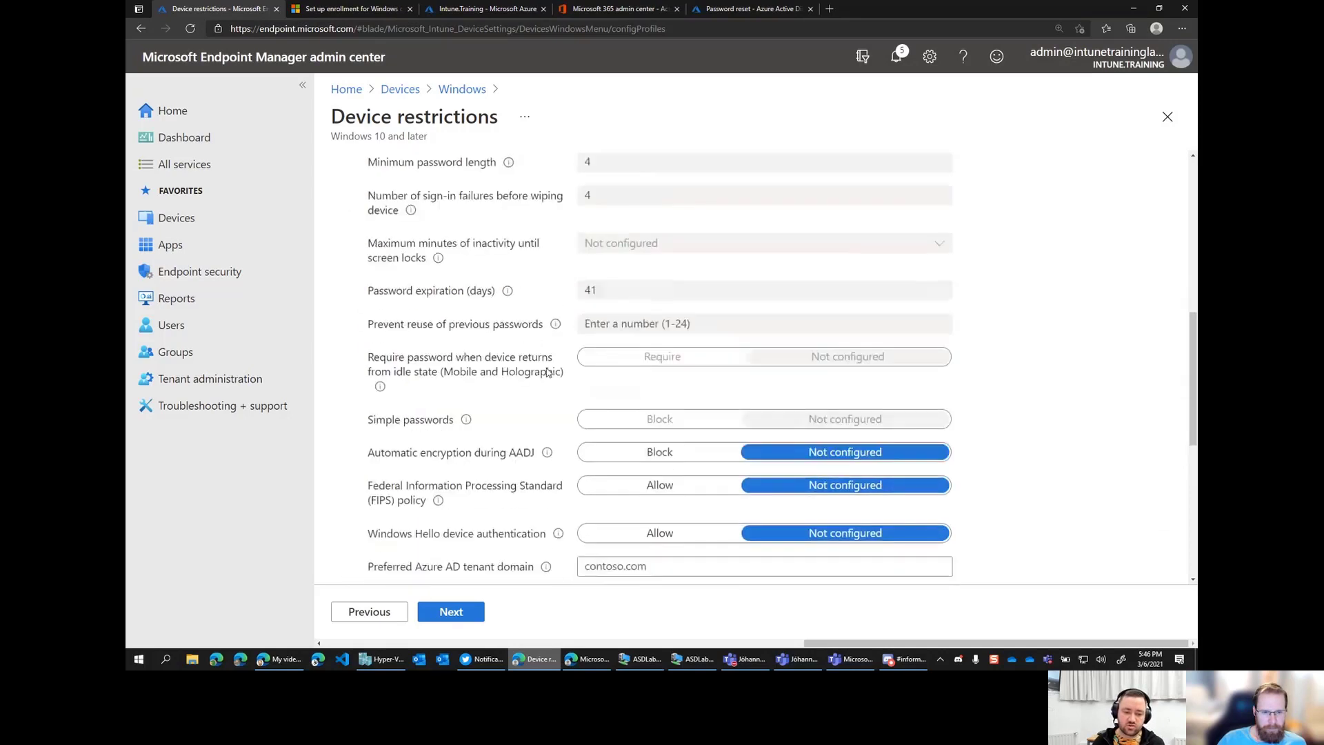
{"action": "scroll", "scroll_direction": "down", "scroll_amount": 3}
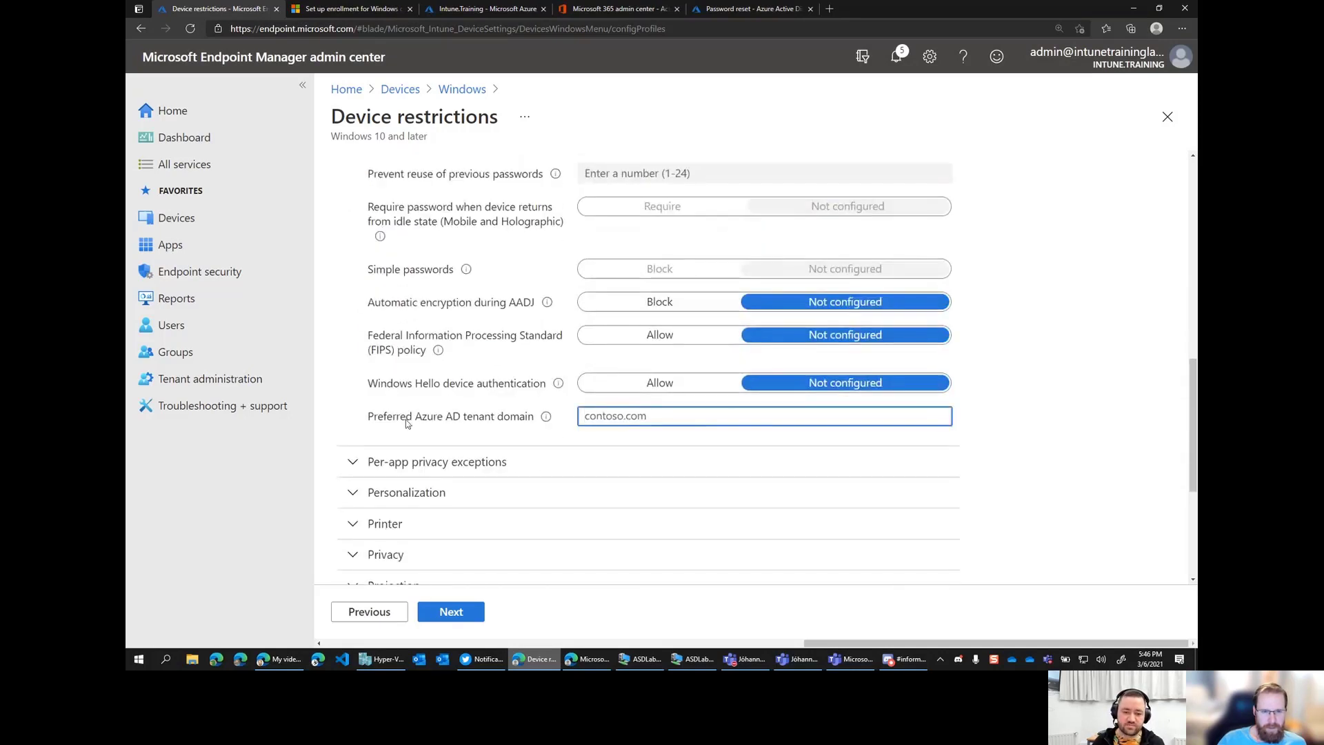
{"action": "mouse_move", "coordinate": [546, 417]}
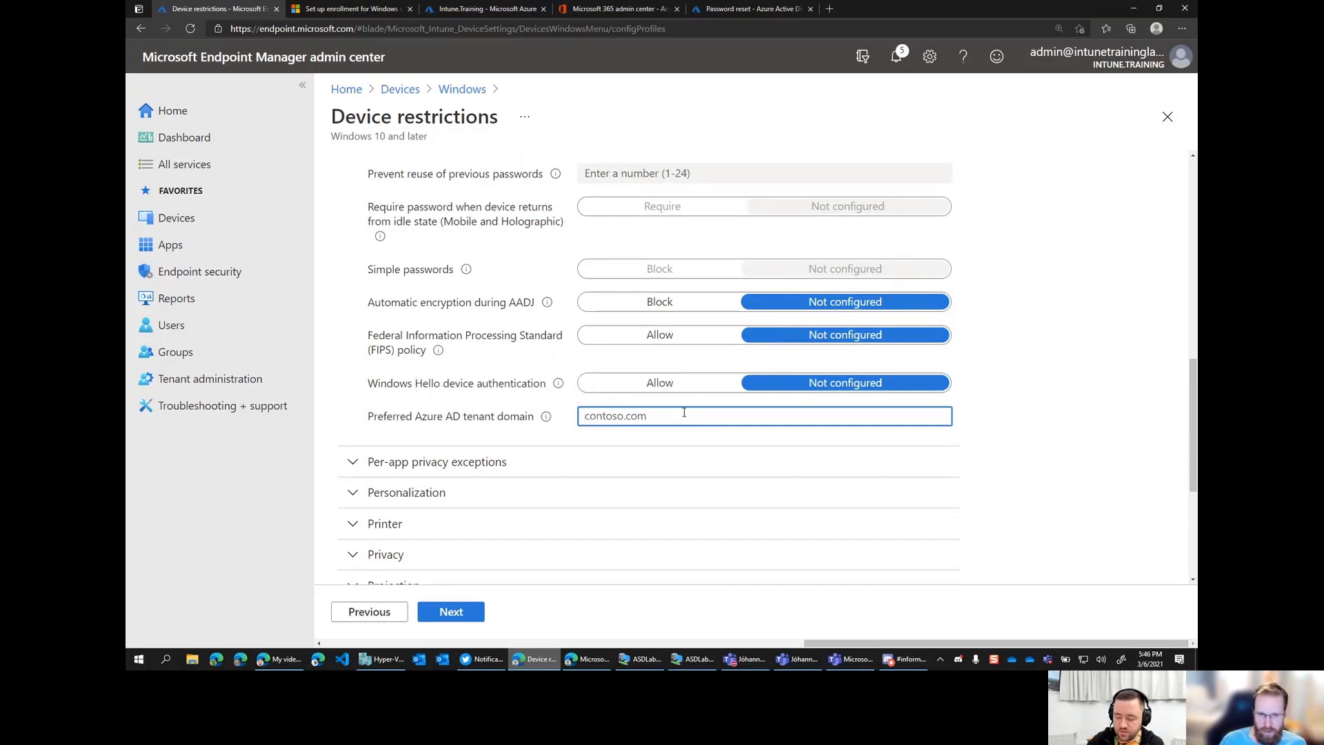
{"action": "type", "text": "intunetraininglab1"}
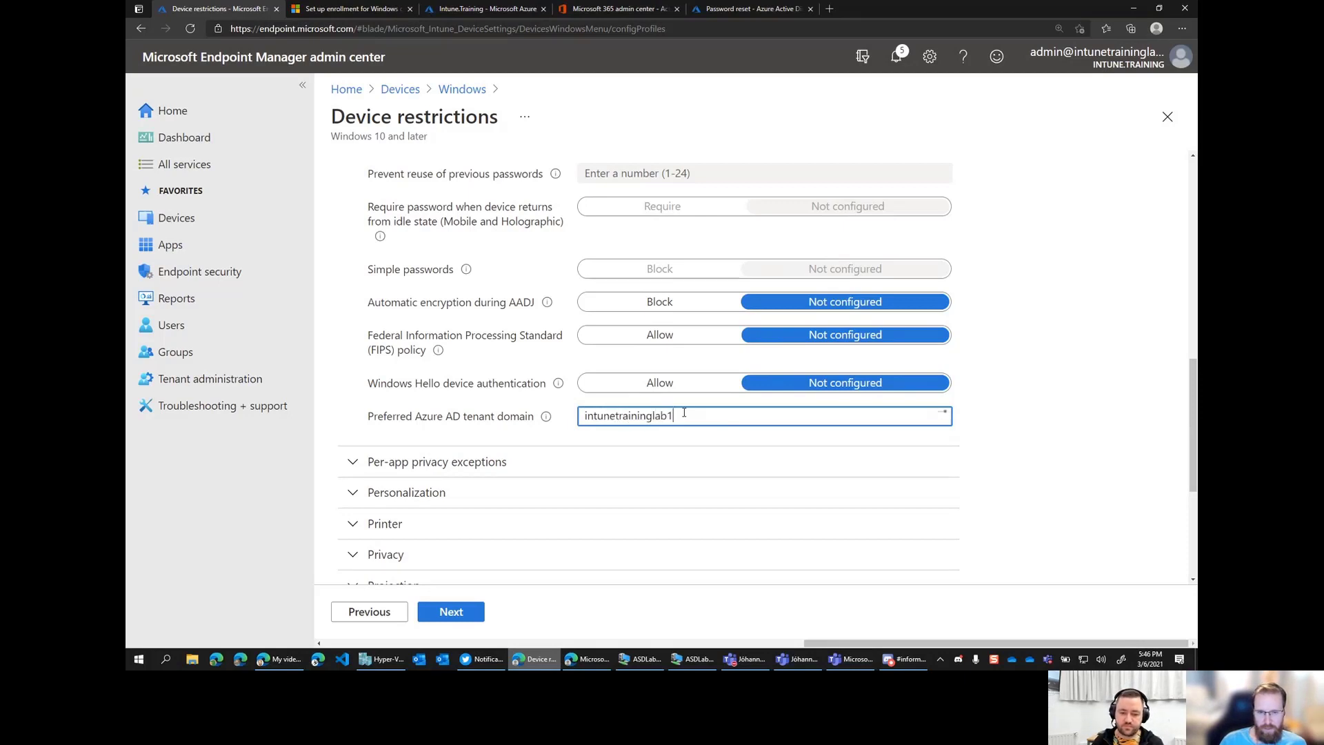
{"action": "type", "text": ".onmicrosoft.com"}
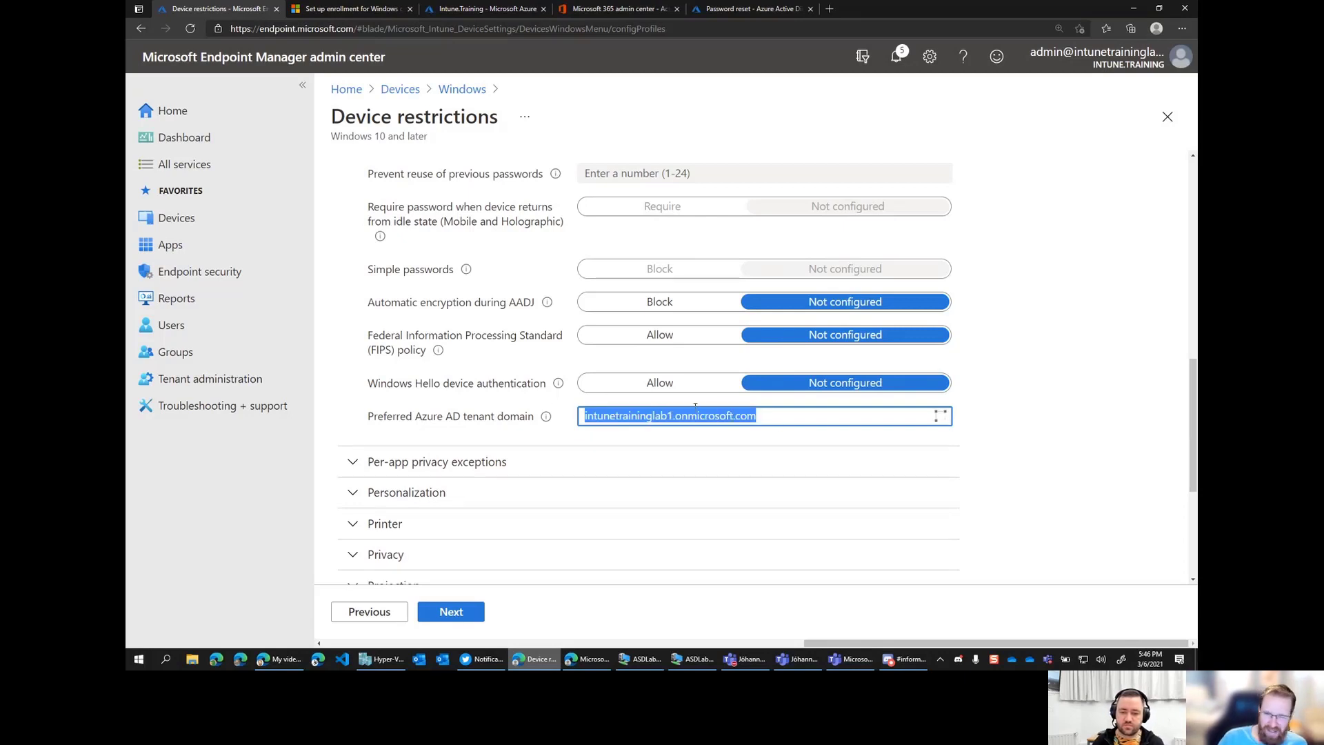
{"action": "mouse_move", "coordinate": [564, 434]}
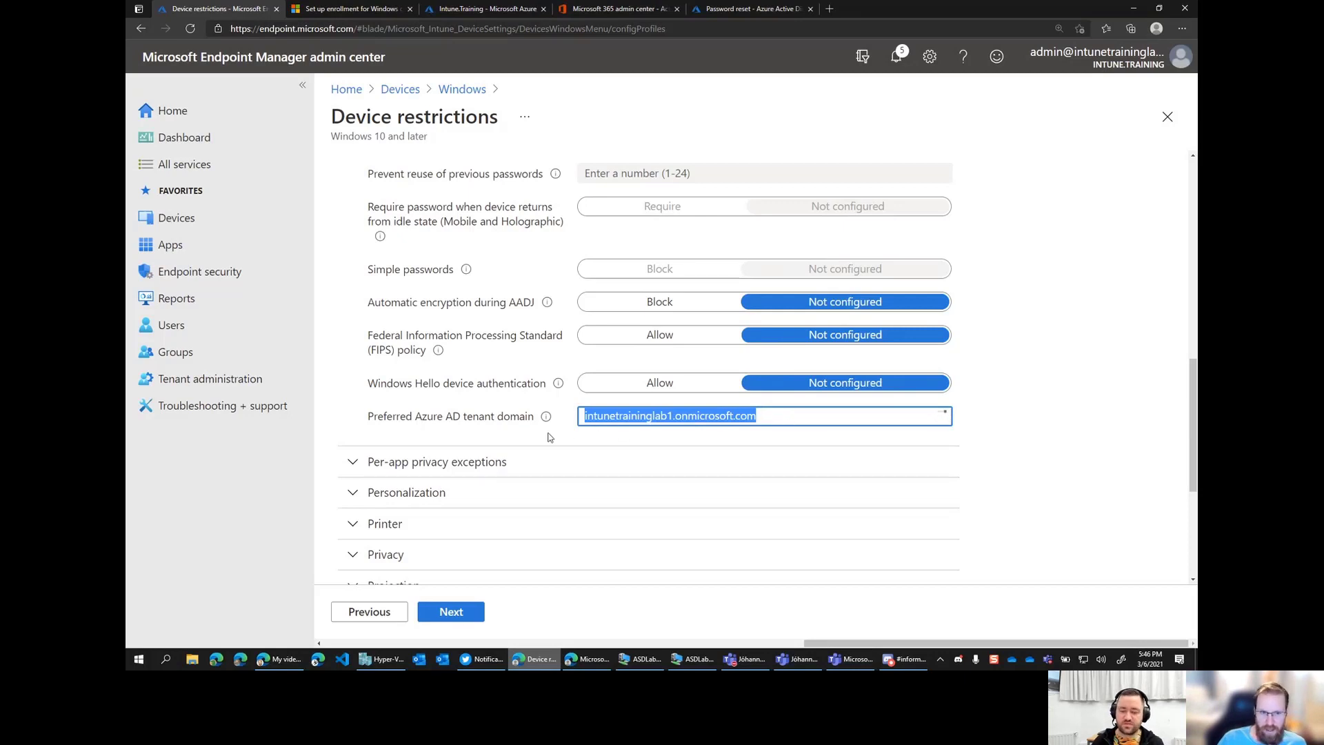
{"action": "left_click", "coordinate": [450, 611]}
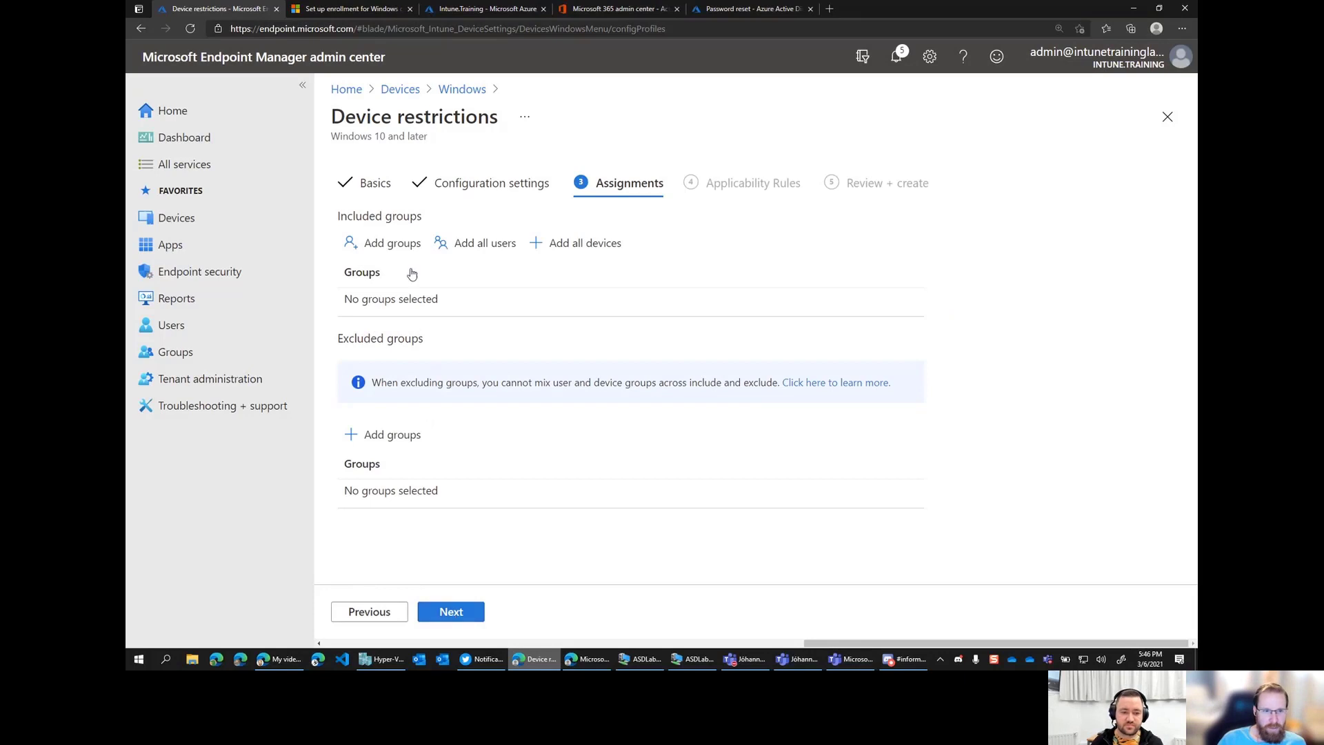
{"action": "mouse_move", "coordinate": [563, 274]}
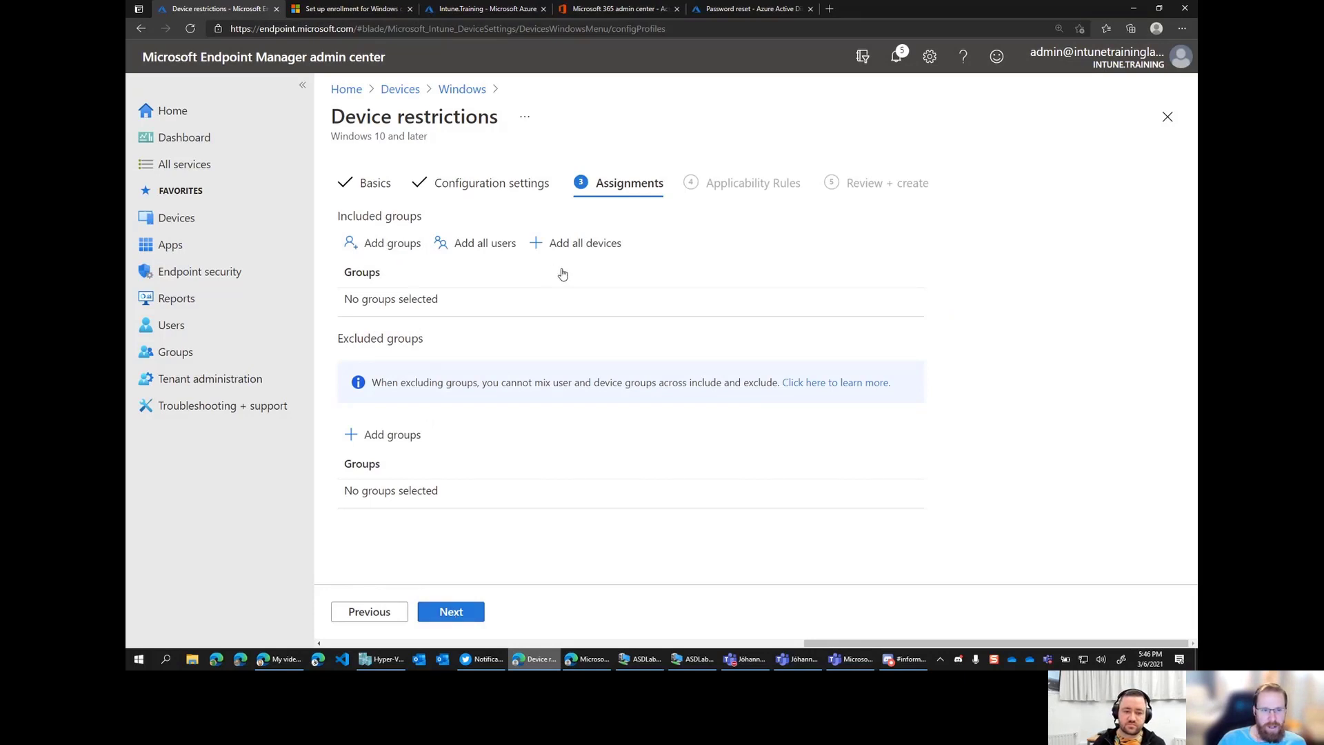
{"action": "mouse_move", "coordinate": [483, 242]}
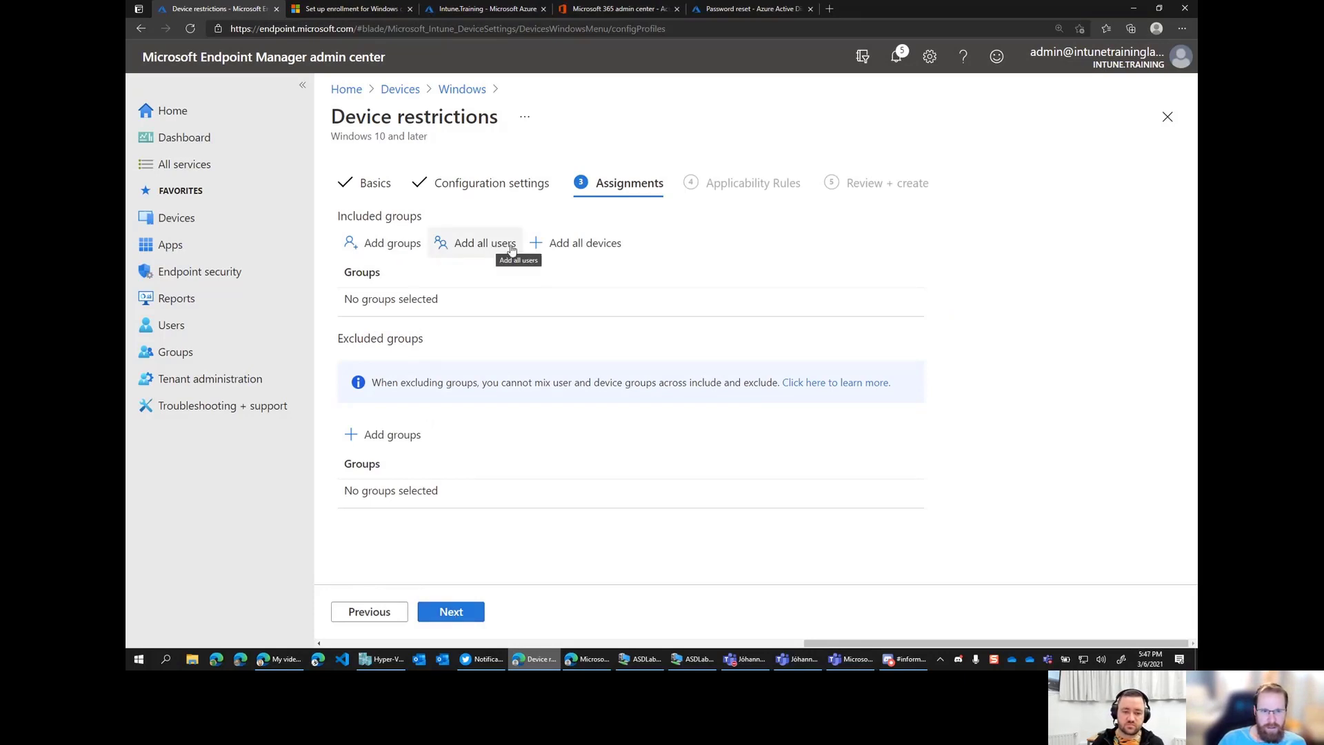
Assign the profile to all users and skip applicability rules to reach Review + create.
{"action": "left_click", "coordinate": [484, 243]}
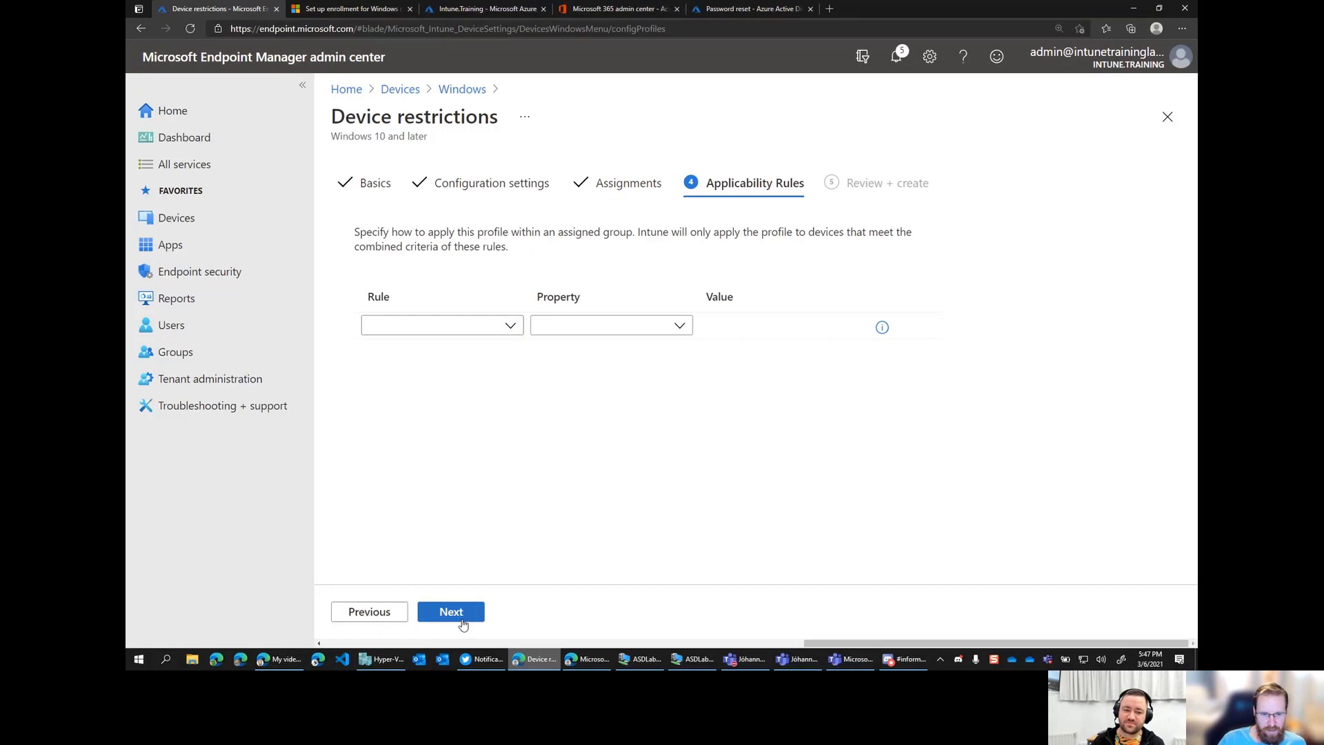
{"action": "left_click", "coordinate": [441, 326]}
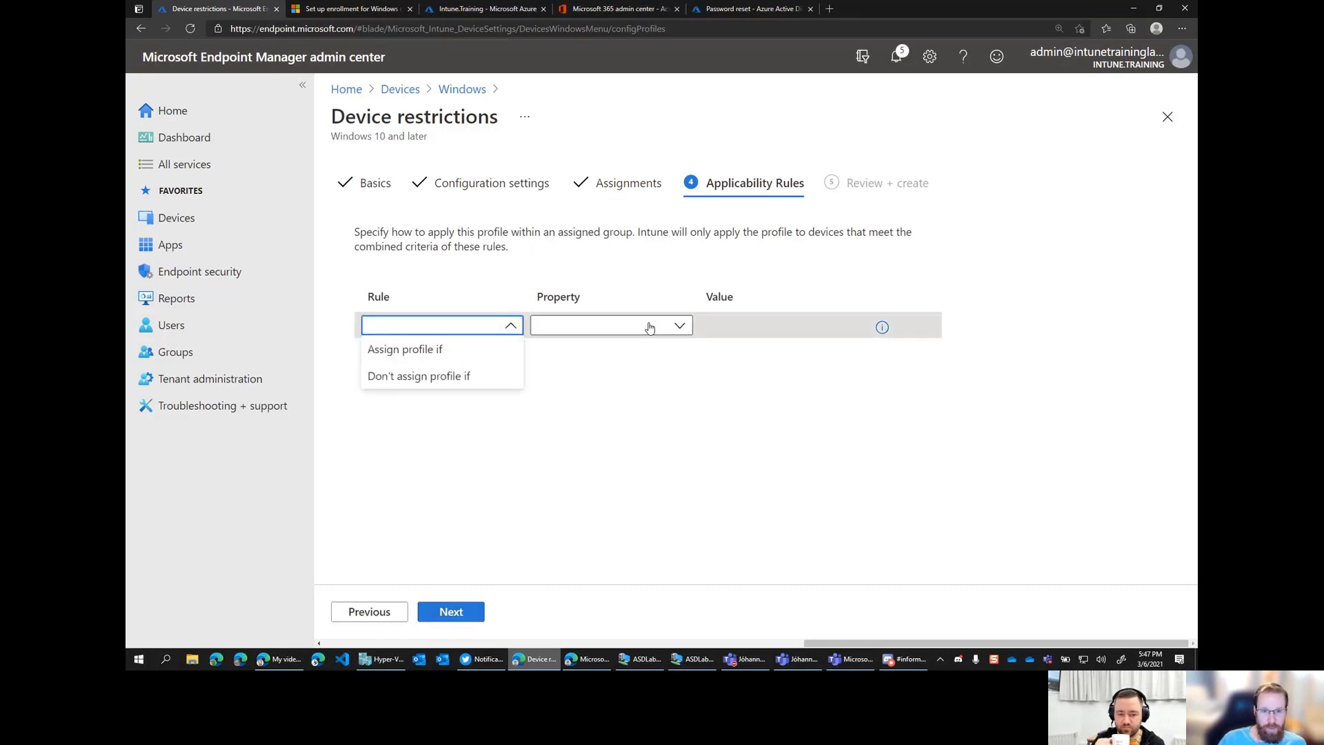
{"action": "left_click", "coordinate": [611, 326]}
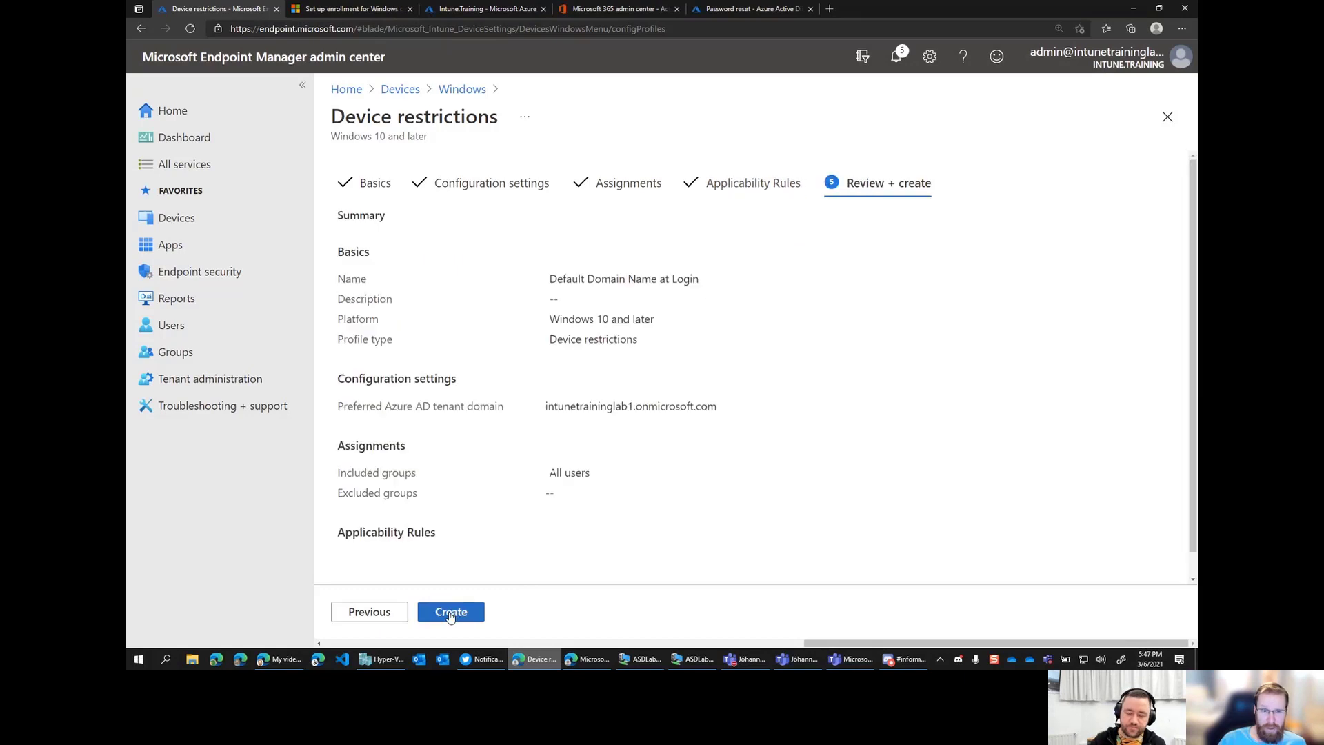
Create the 'Default Domain Name at Login' profile and return to the Devices overview.
{"action": "left_click", "coordinate": [450, 611]}
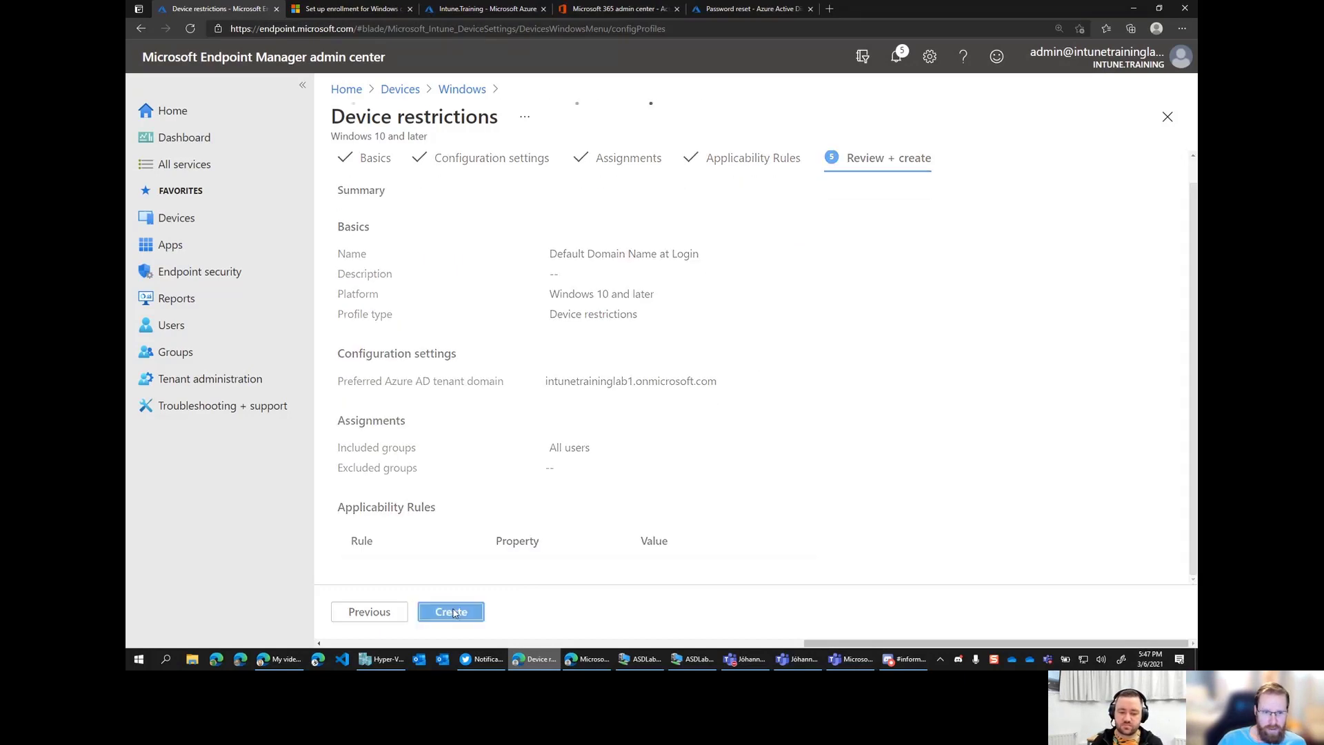
{"action": "left_click", "coordinate": [450, 611]}
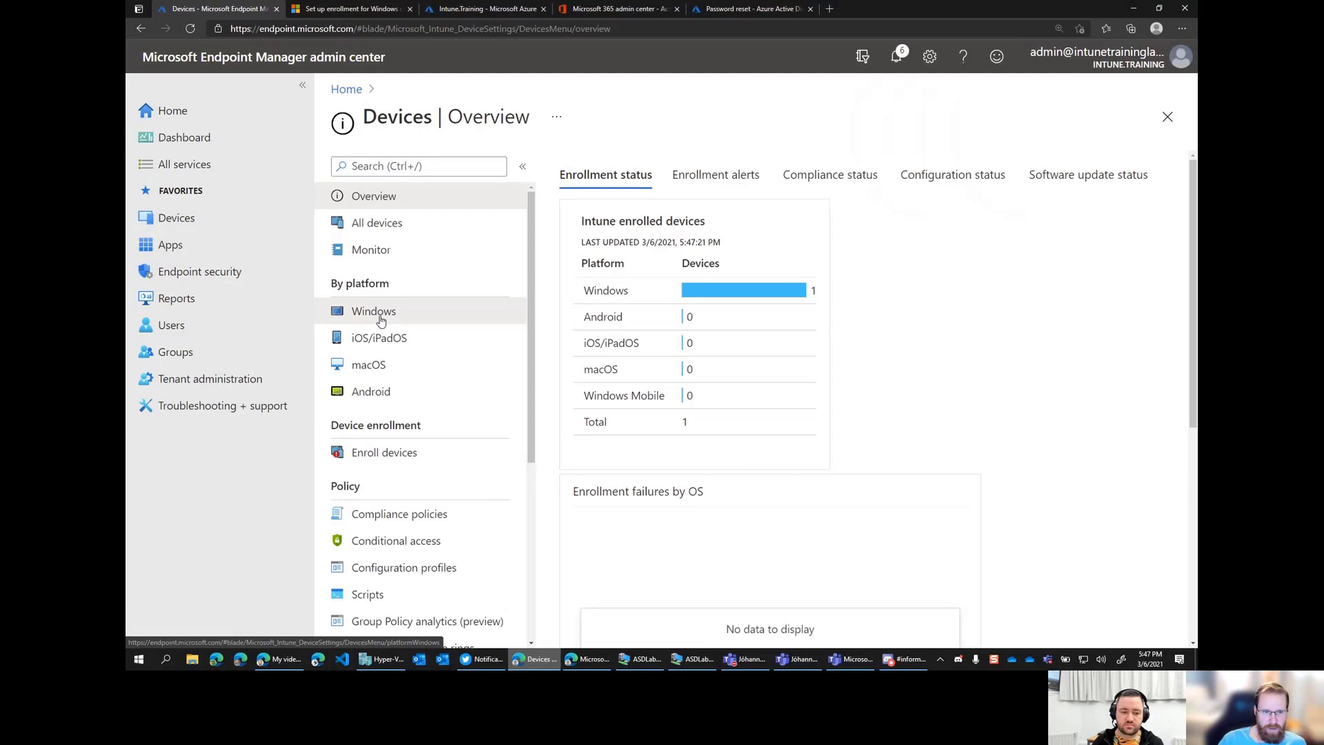
Check the VM's Intune.Training sync status, then lock the VM from the Start menu.
{"action": "left_click", "coordinate": [373, 310]}
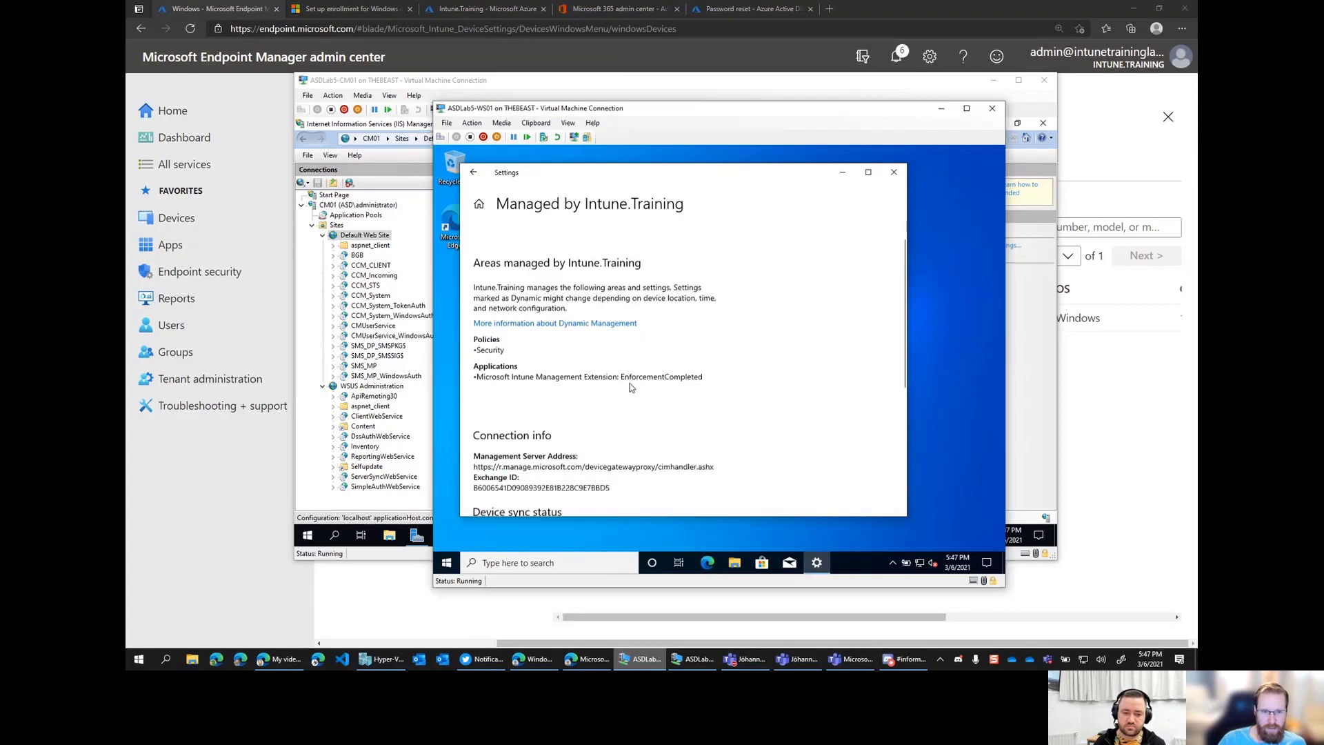
{"action": "scroll", "scroll_direction": "down", "scroll_amount": 3}
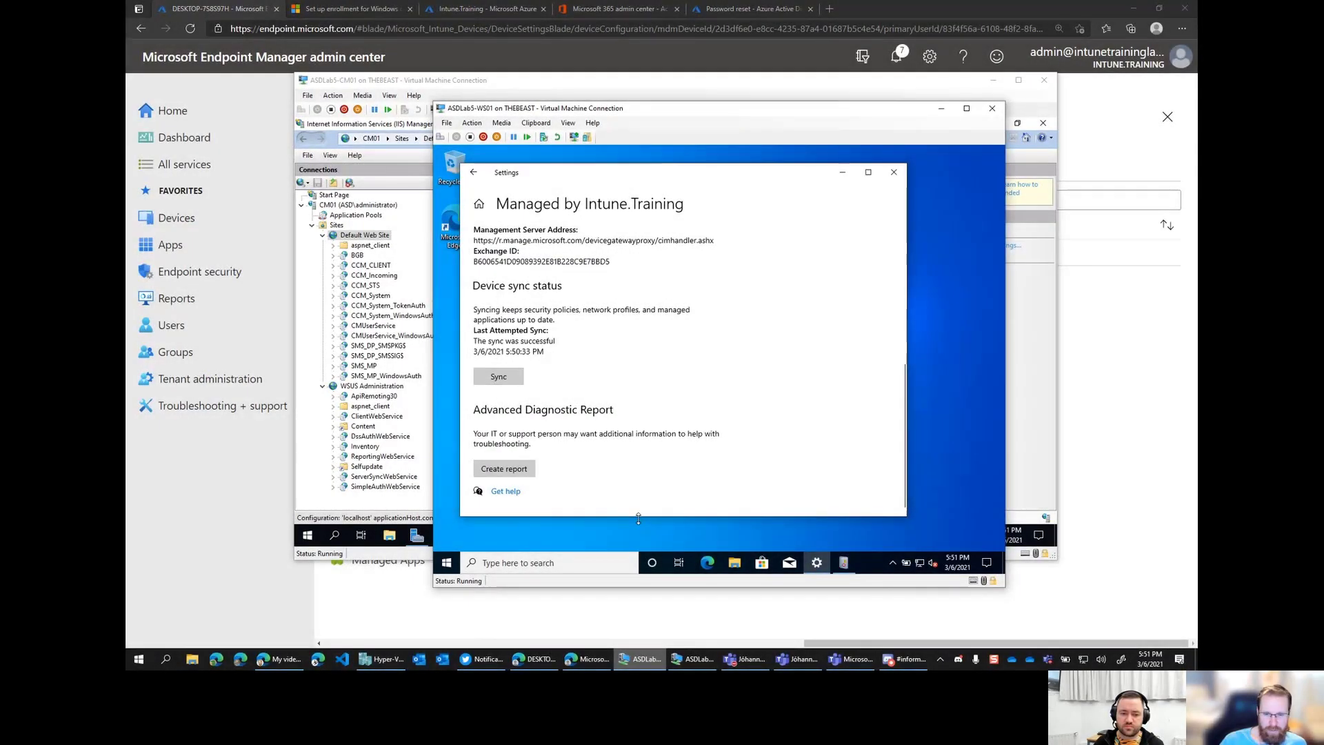
{"action": "left_click", "coordinate": [445, 563]}
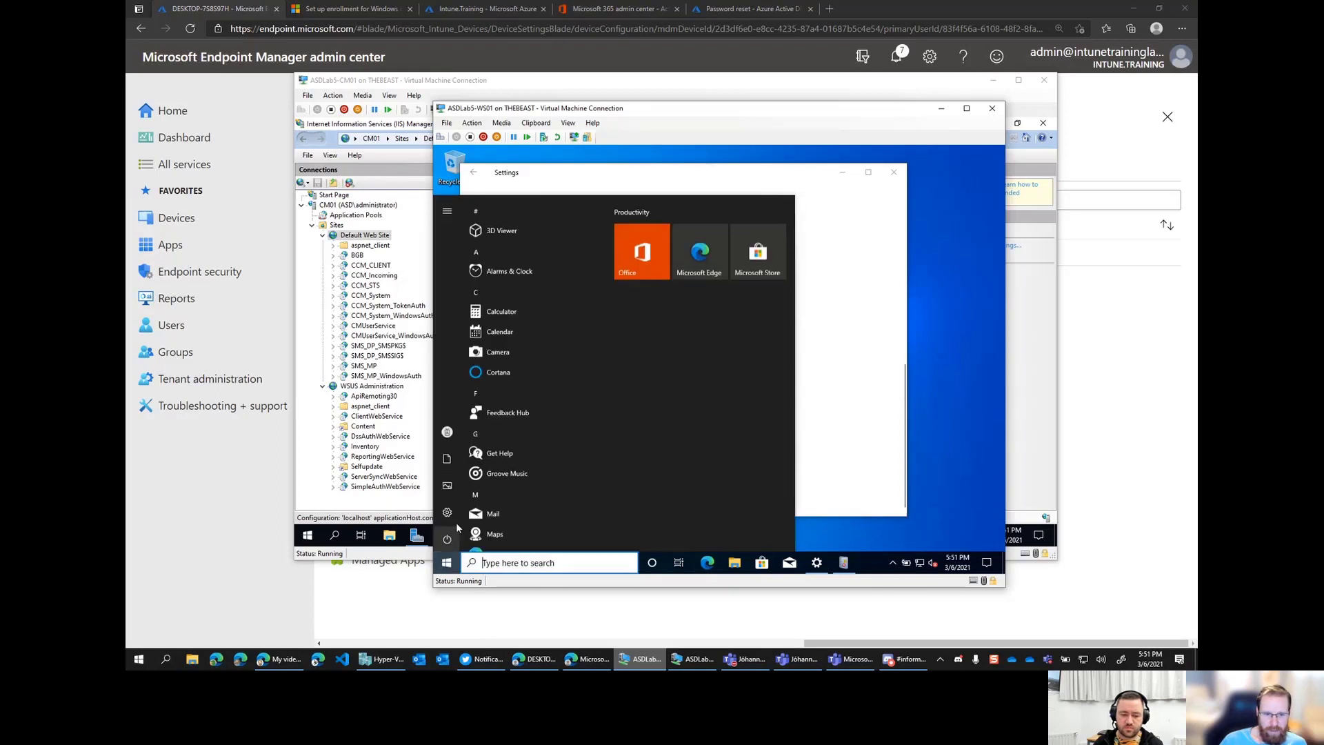
{"action": "left_click", "coordinate": [447, 210]}
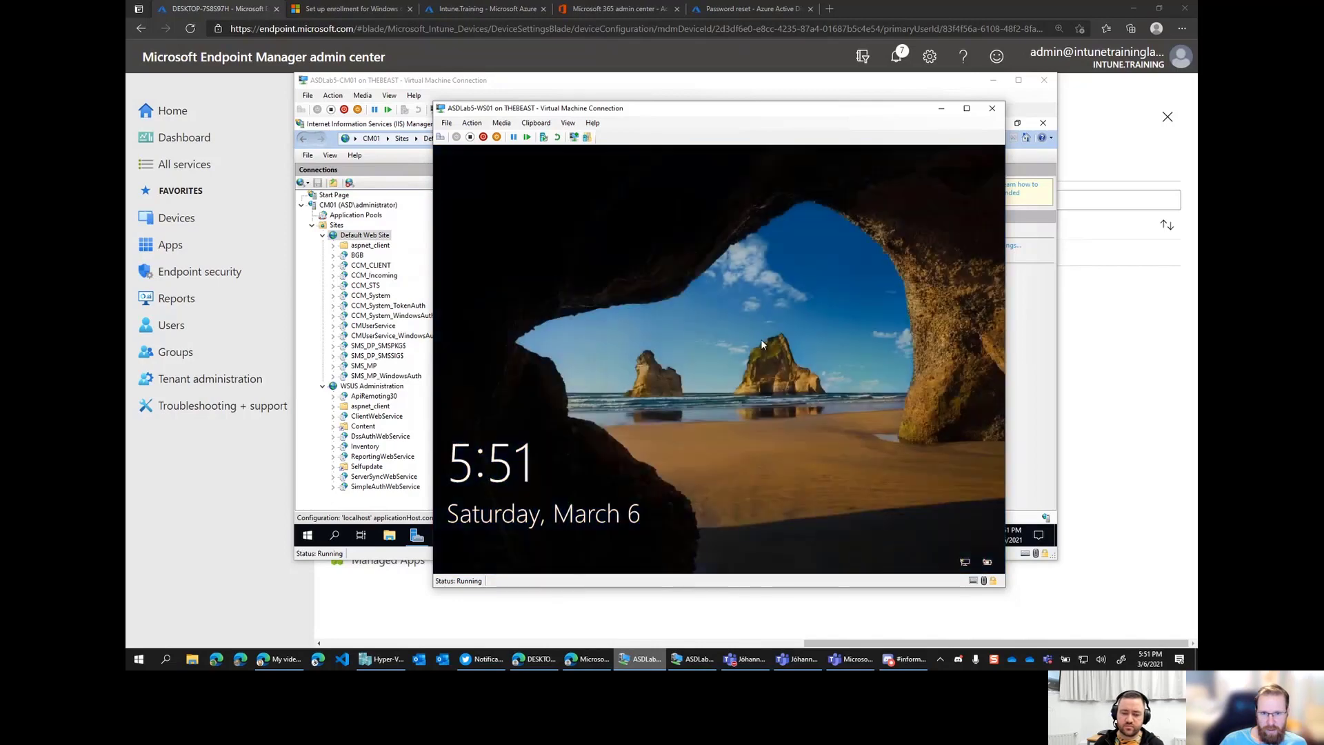
{"action": "left_click", "coordinate": [717, 337]}
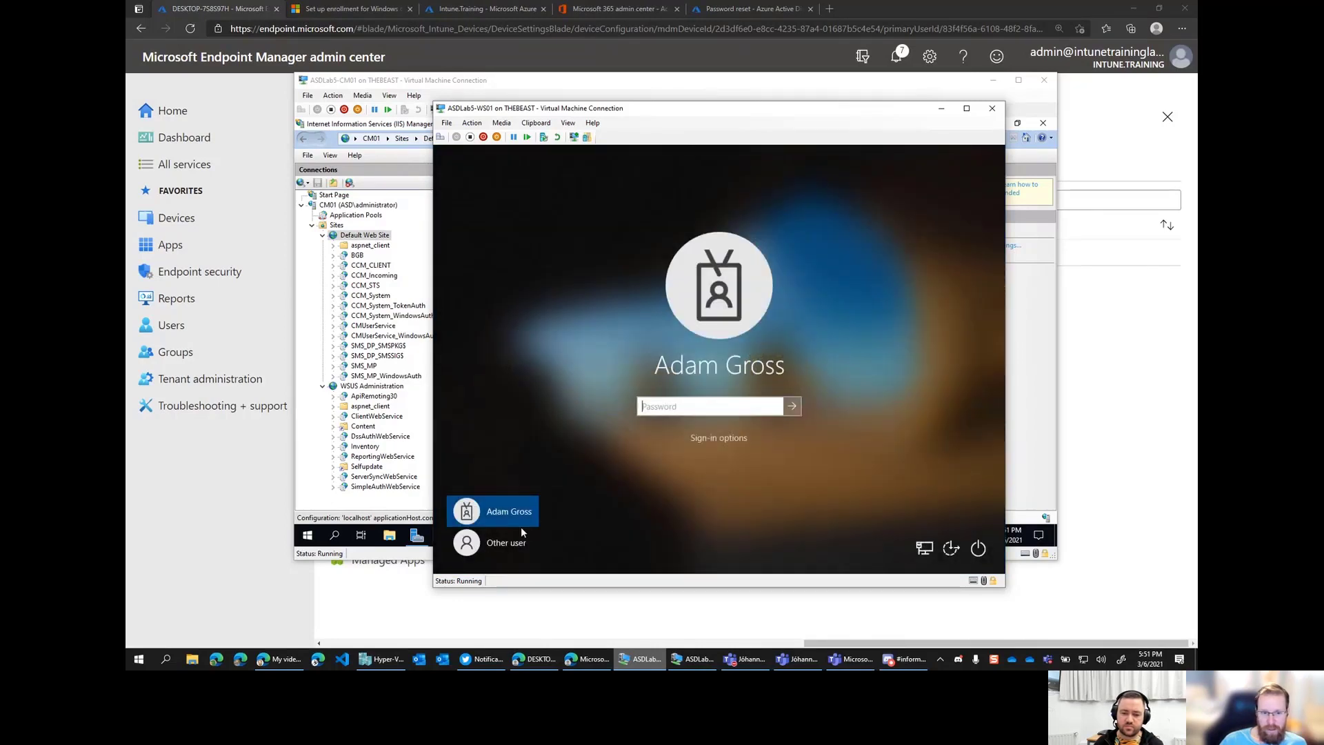
{"action": "left_click", "coordinate": [506, 542]}
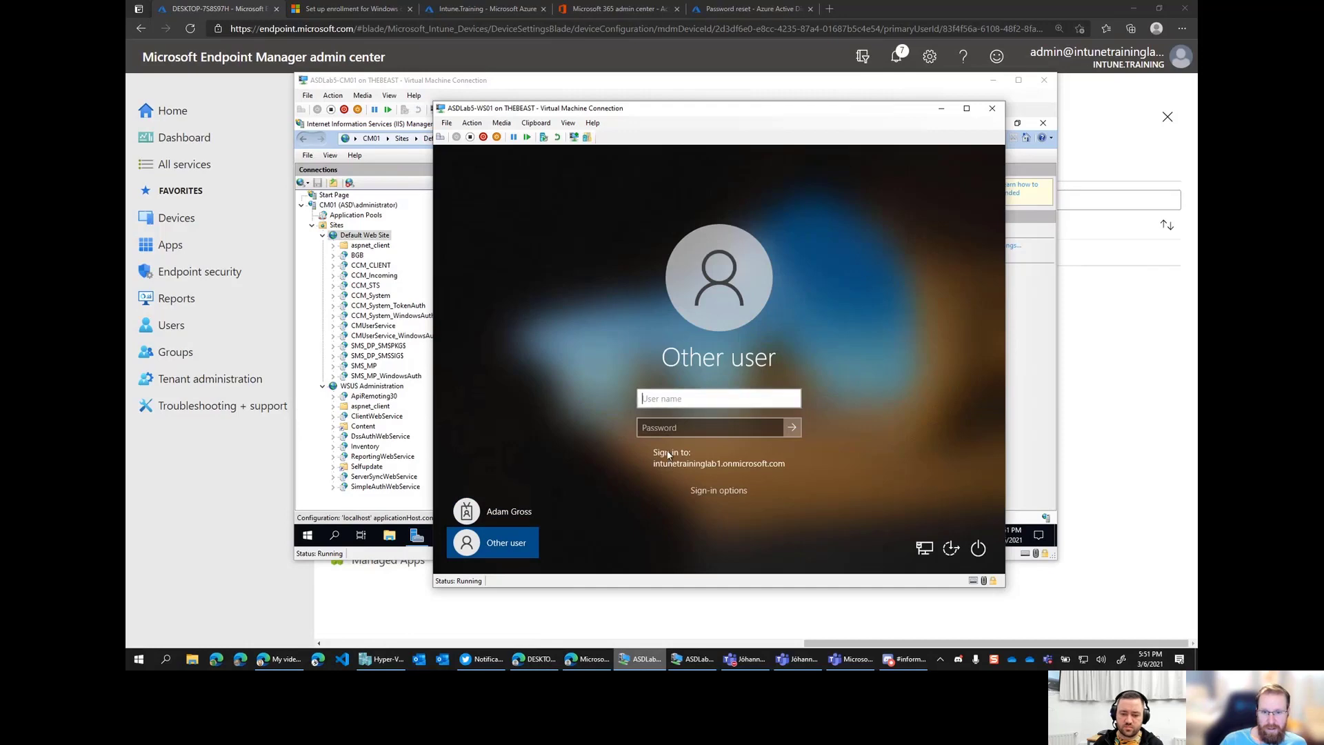
{"action": "mouse_move", "coordinate": [911, 328]}
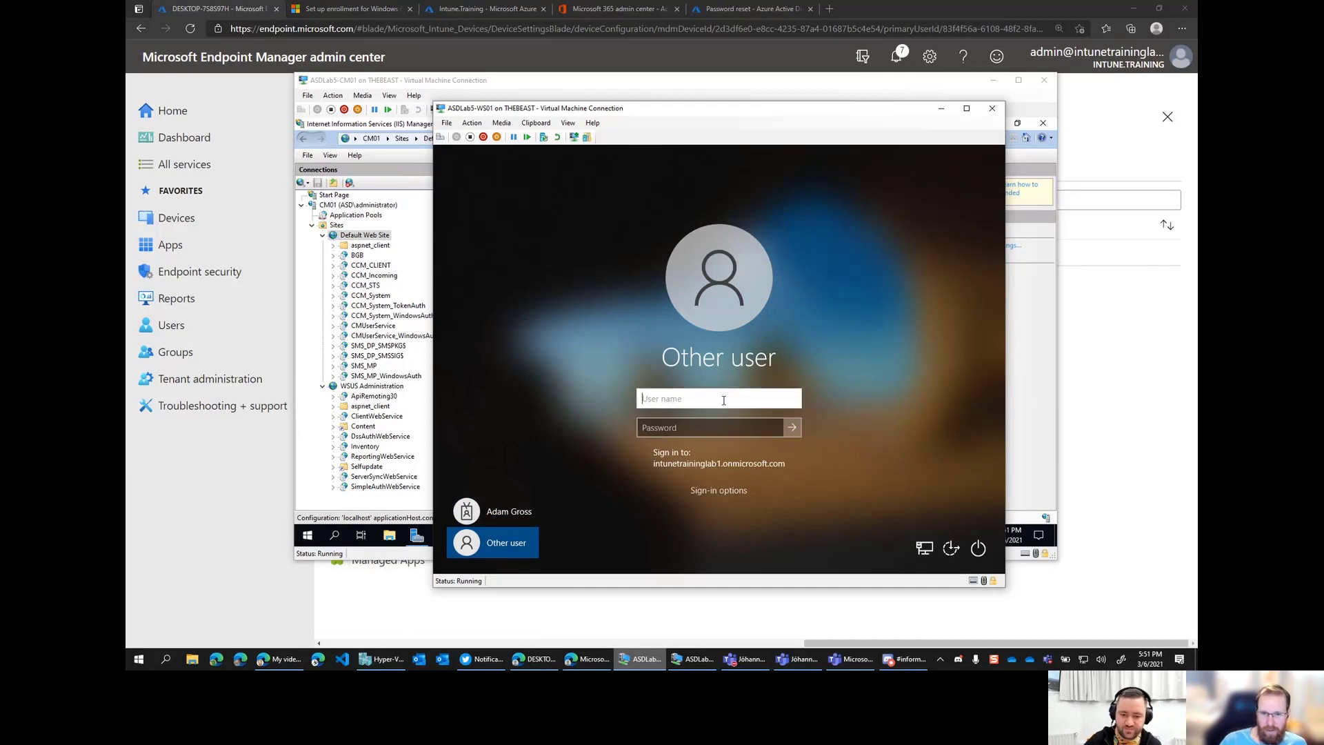
{"action": "type", "text": "ada"}
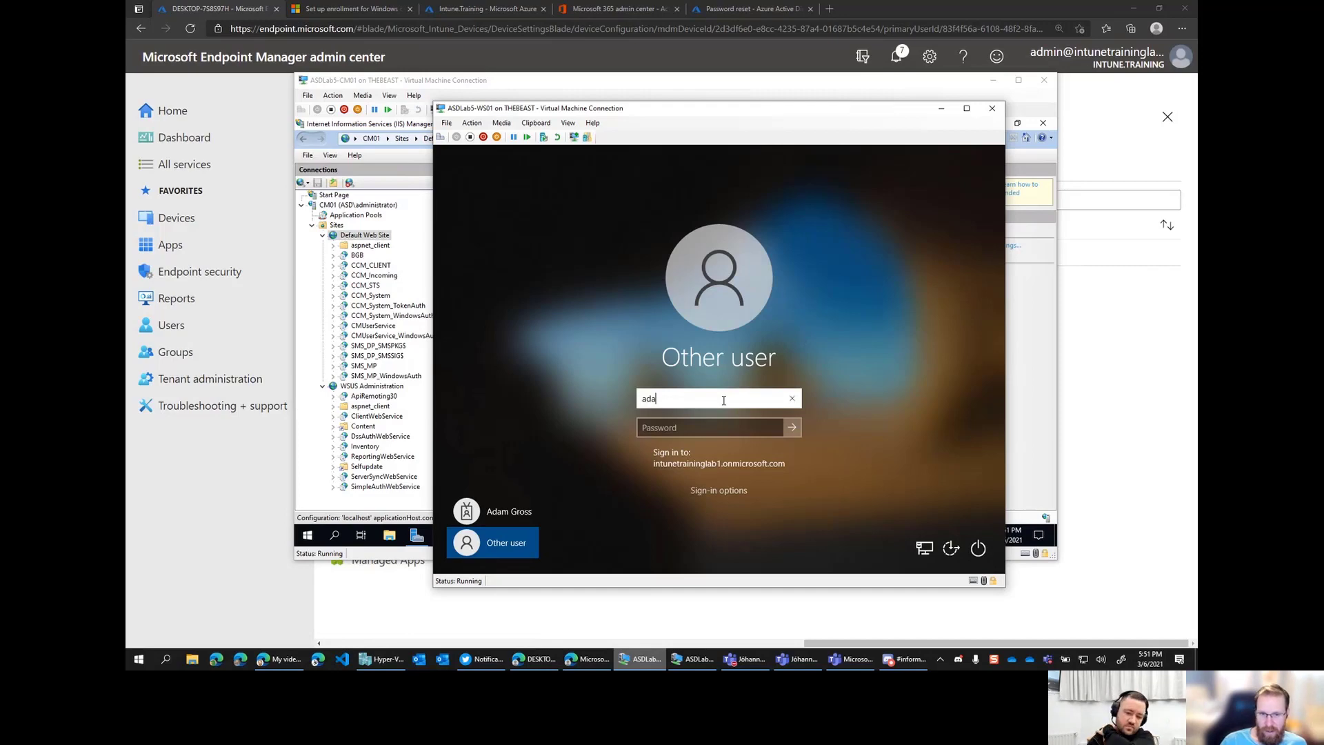
{"action": "type", "text": "m@"}
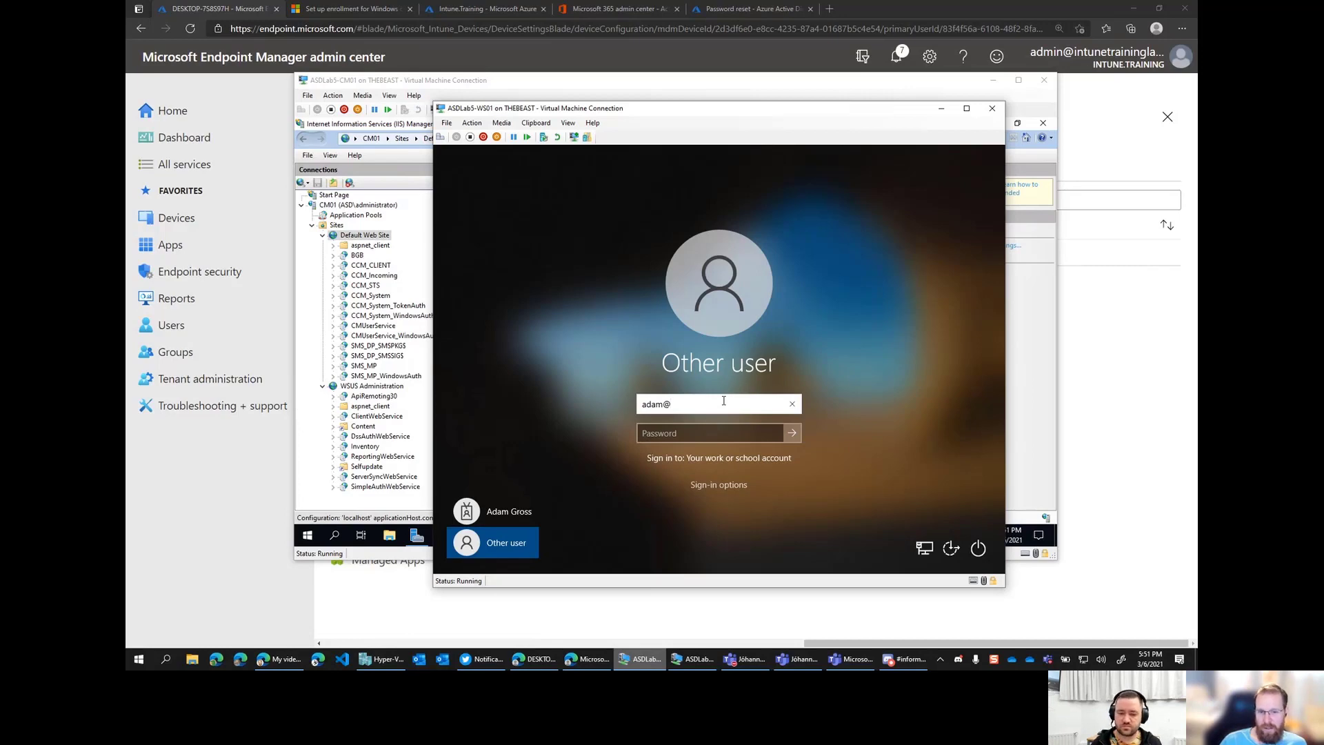
{"action": "key", "text": "Backspace"}
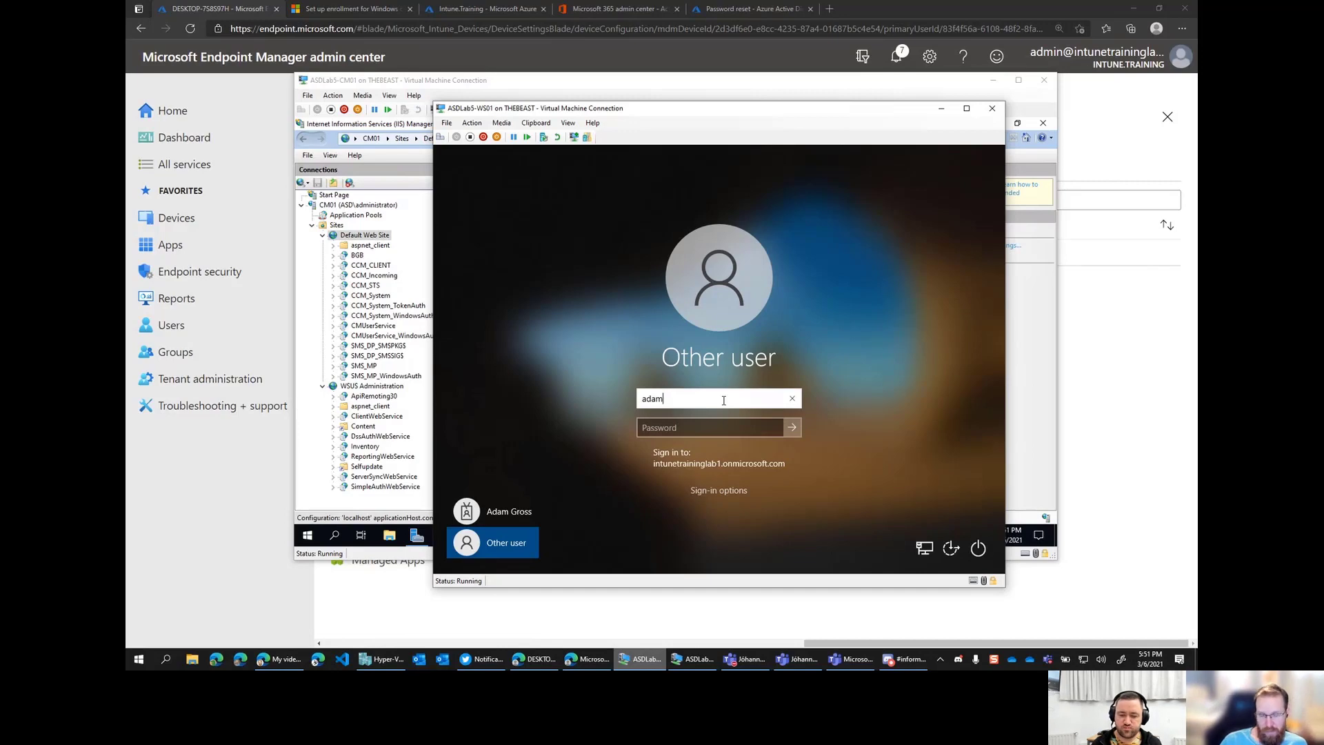
{"action": "left_click", "coordinate": [713, 427]}
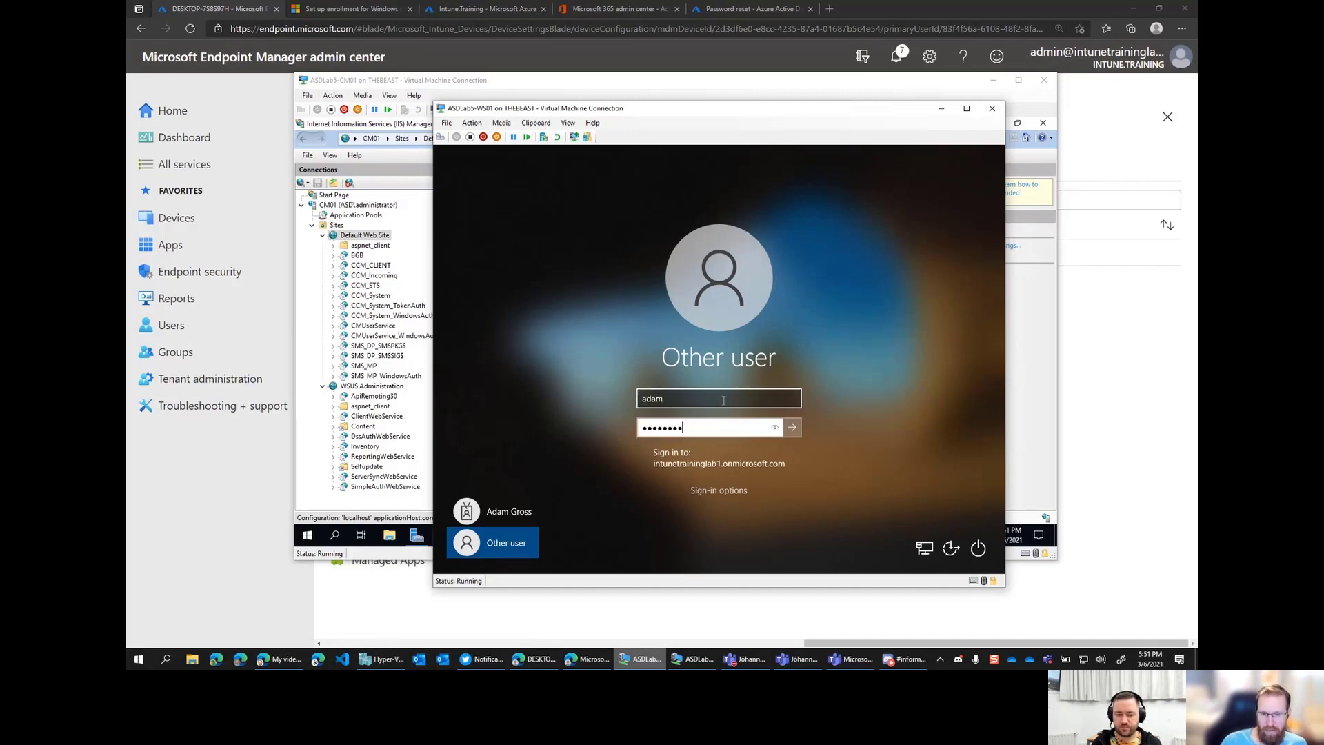
{"action": "left_click", "coordinate": [791, 426]}
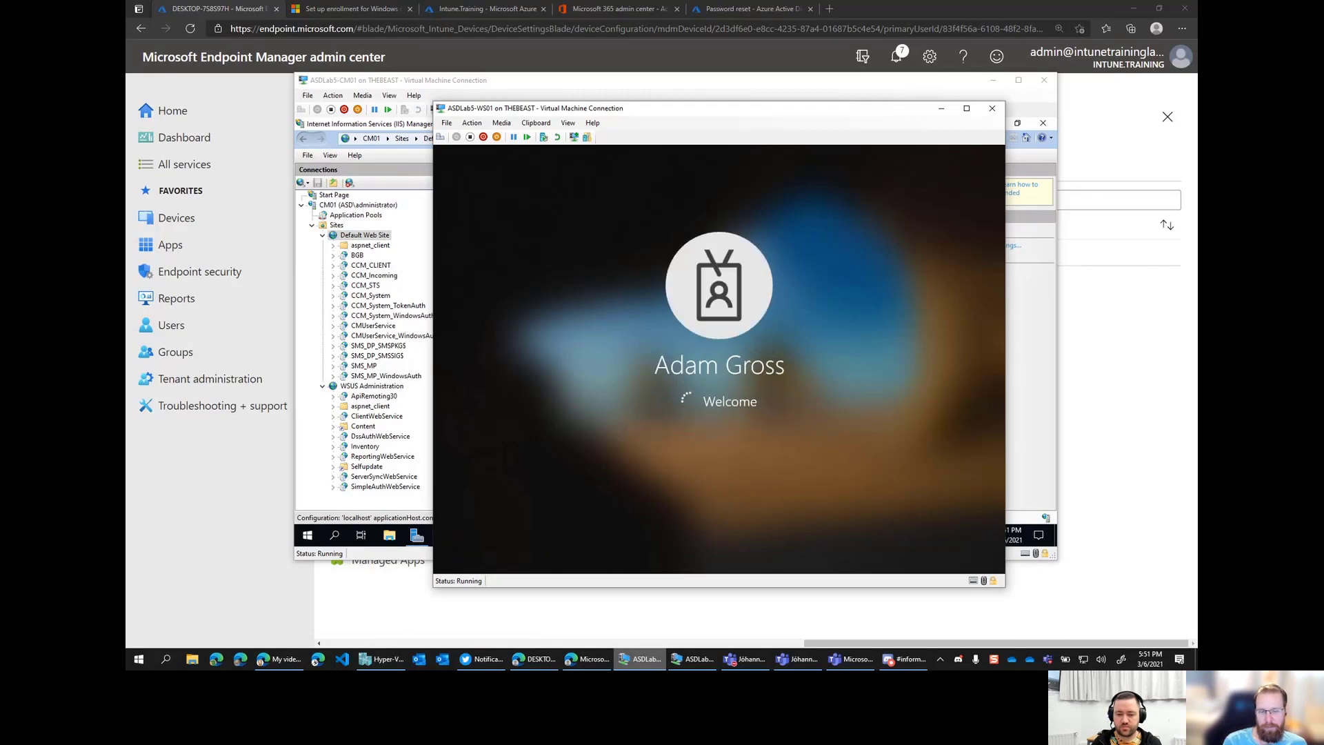